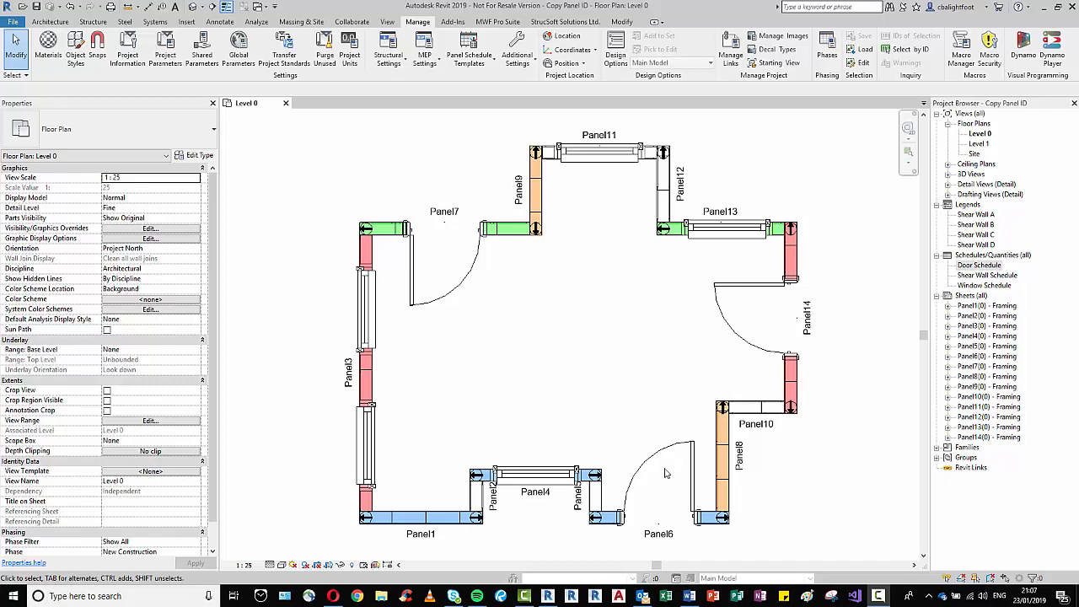
mouse_move(500, 380)
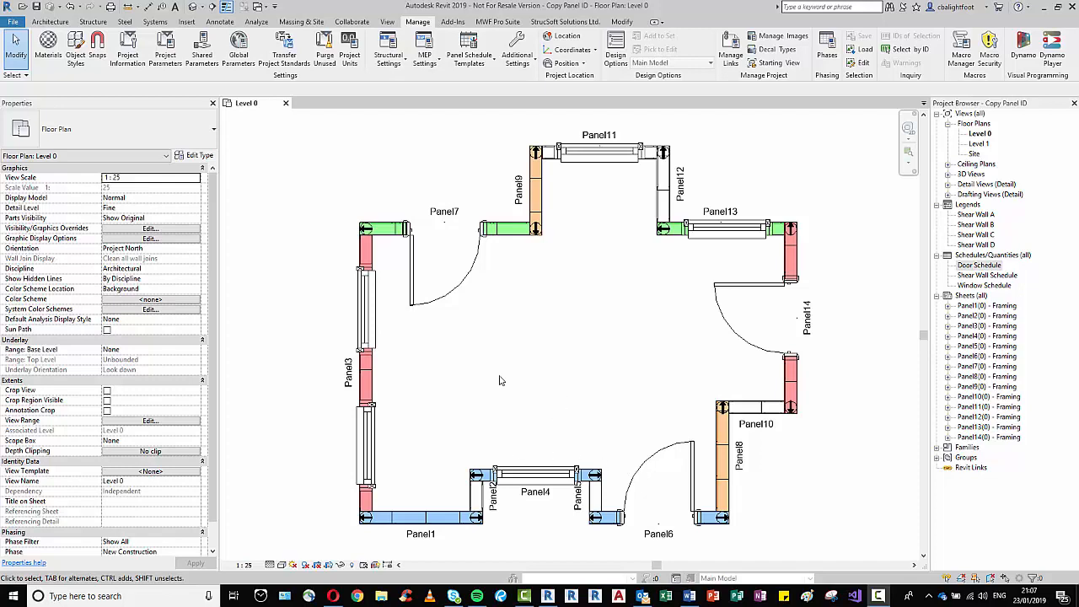
mouse_move(543, 336)
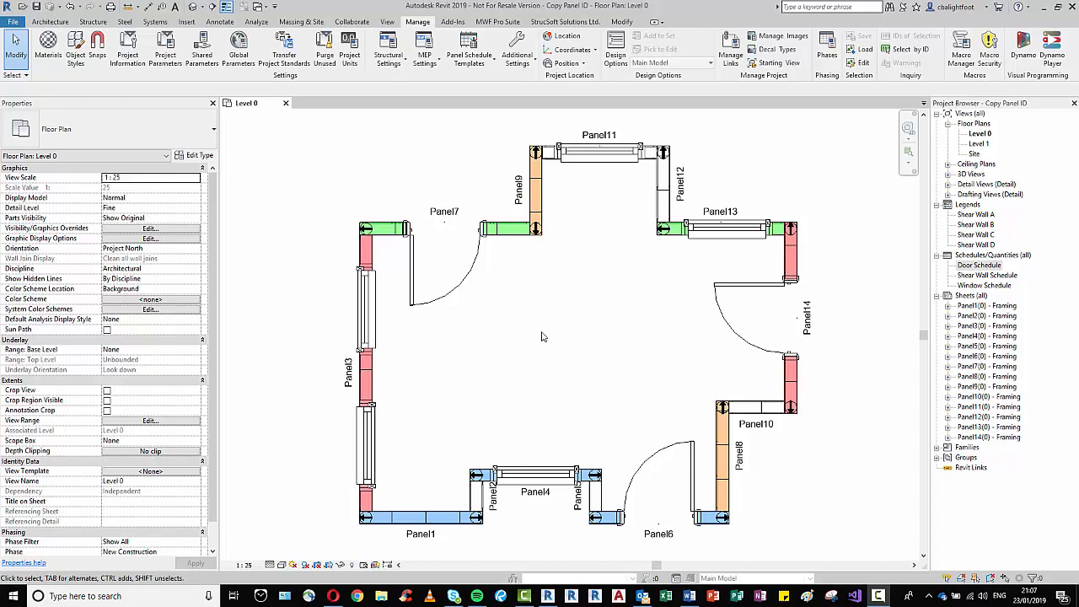
mouse_move(517, 348)
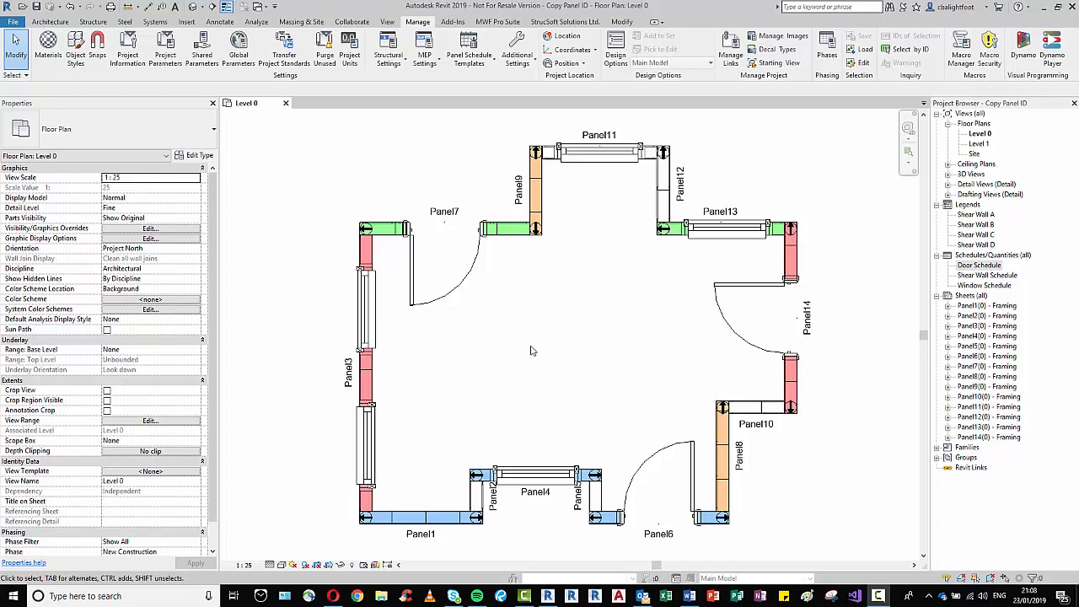
mouse_move(401, 388)
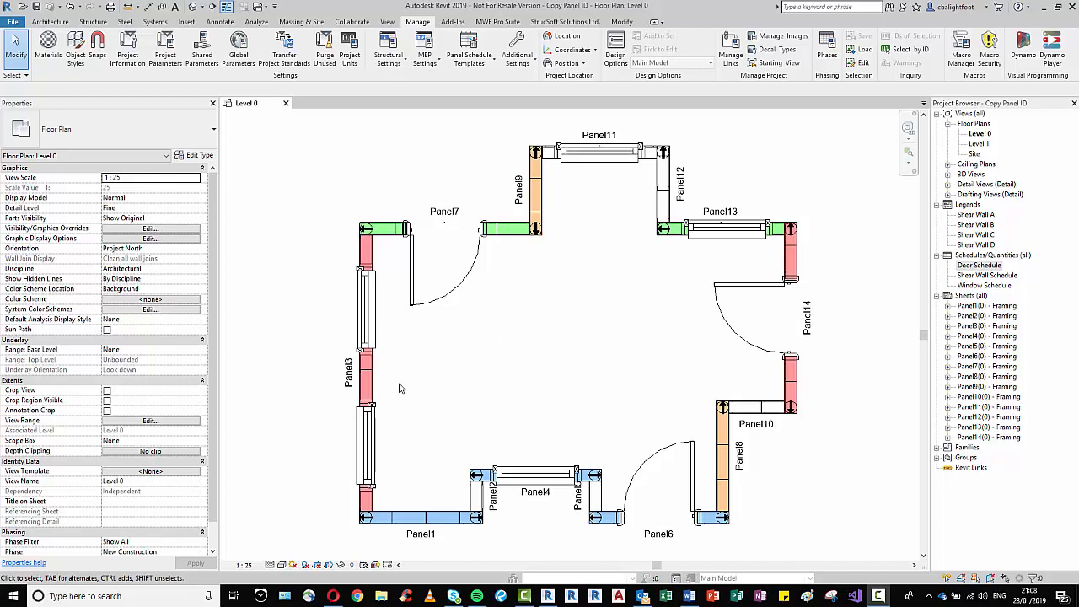
mouse_move(369, 389)
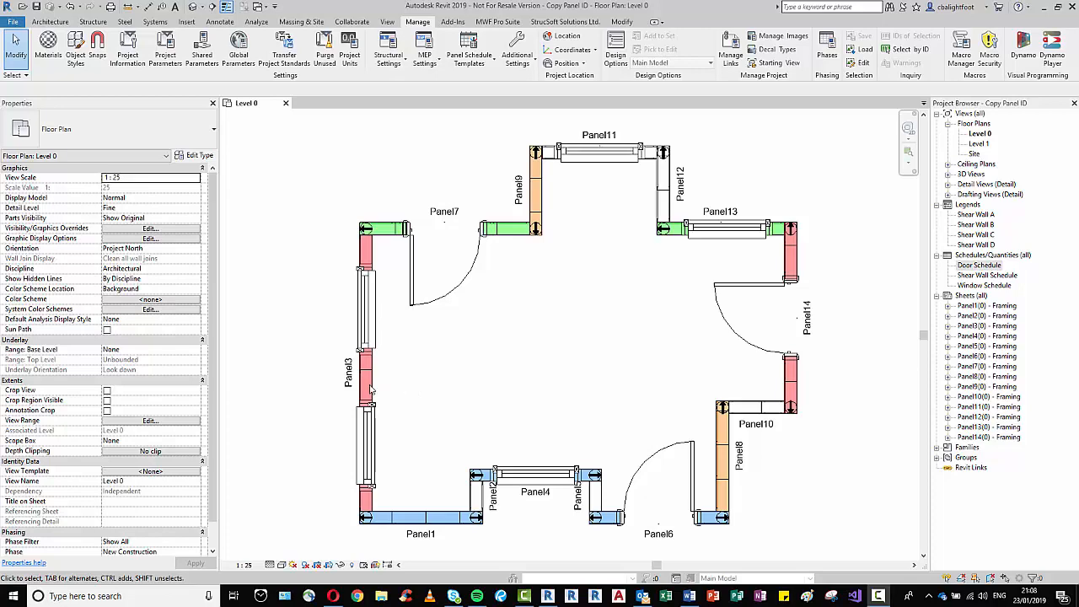
mouse_move(368, 390)
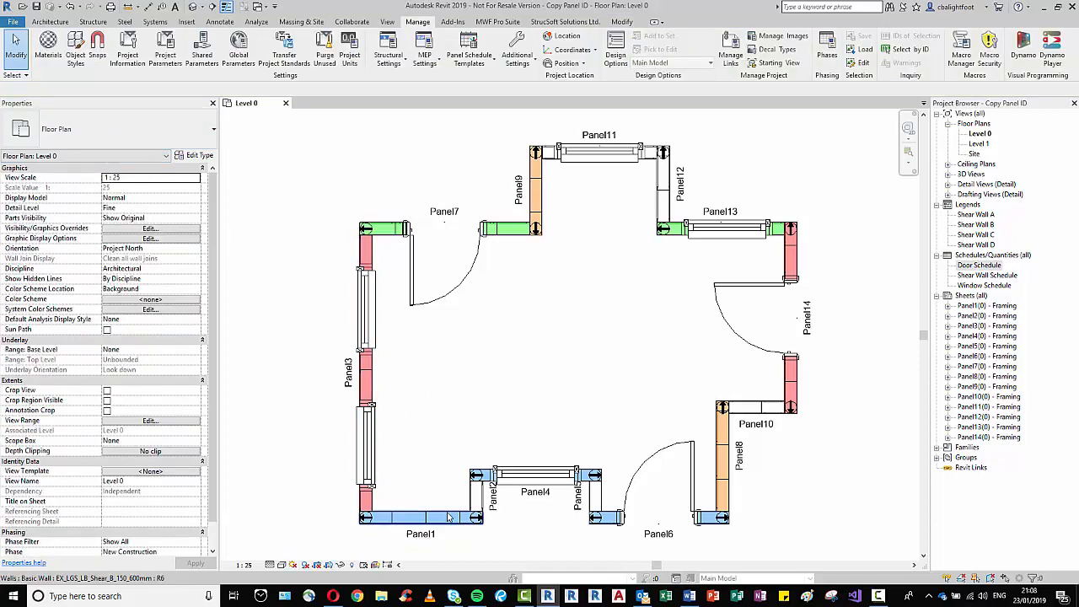
Open the Door Schedule and review its schedule fields, cancelling without changes
left_click(422, 517)
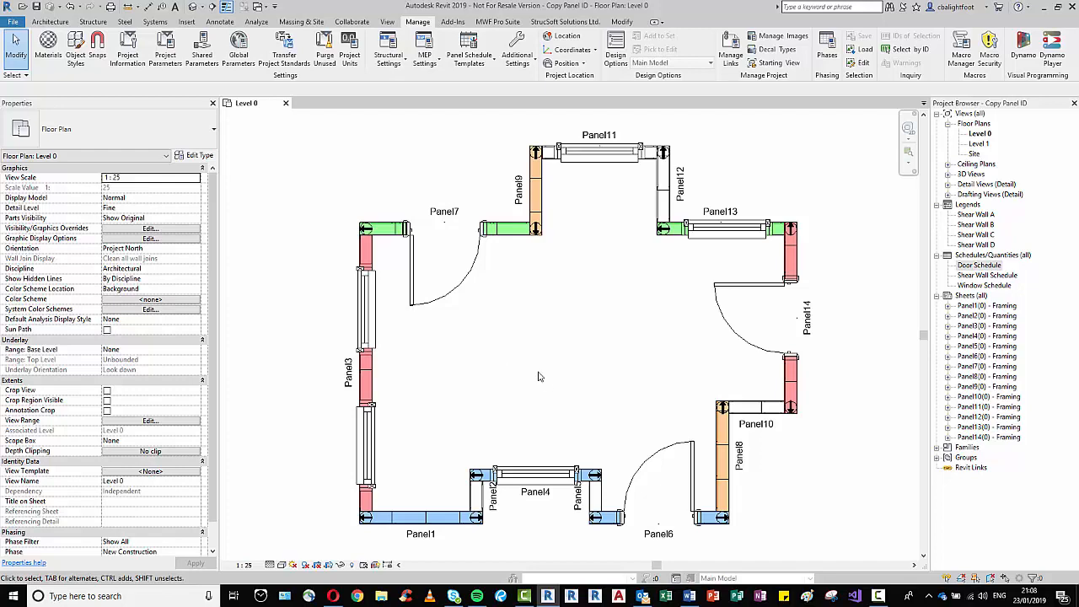
mouse_move(547, 385)
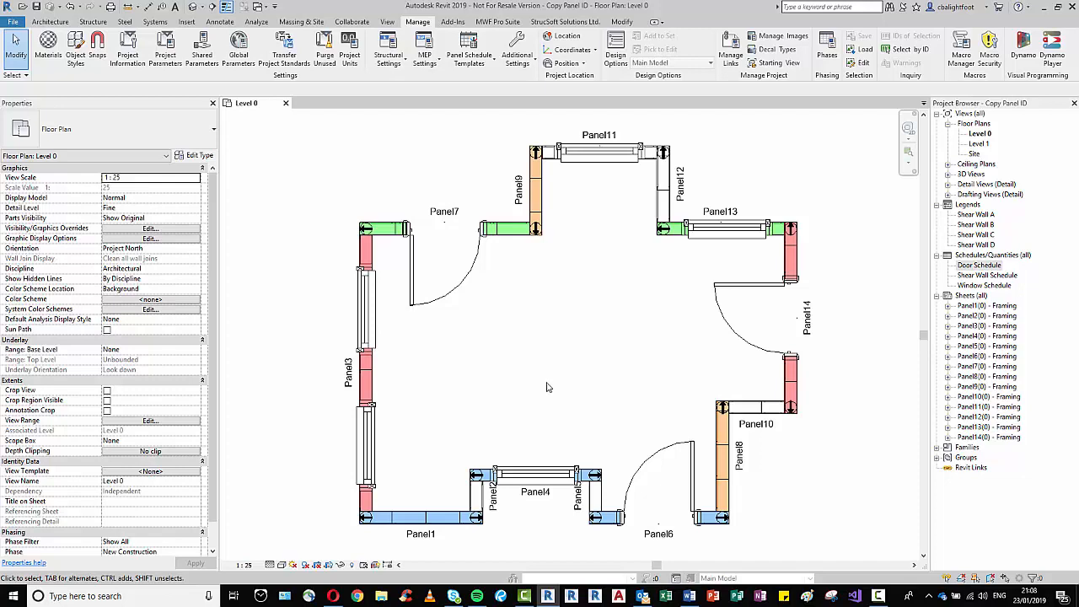
mouse_move(603, 335)
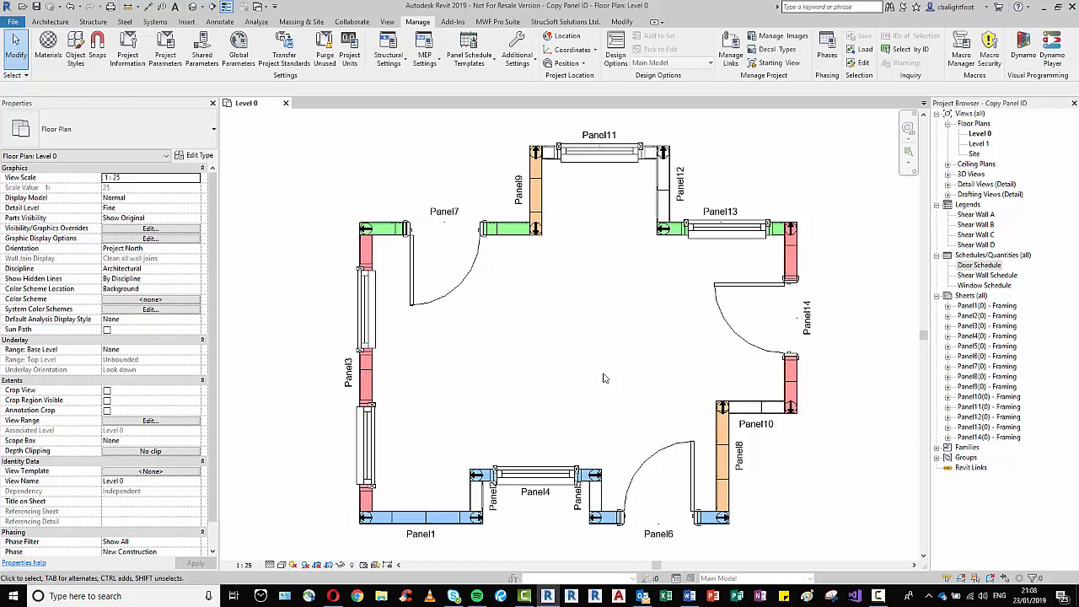
mouse_move(556, 374)
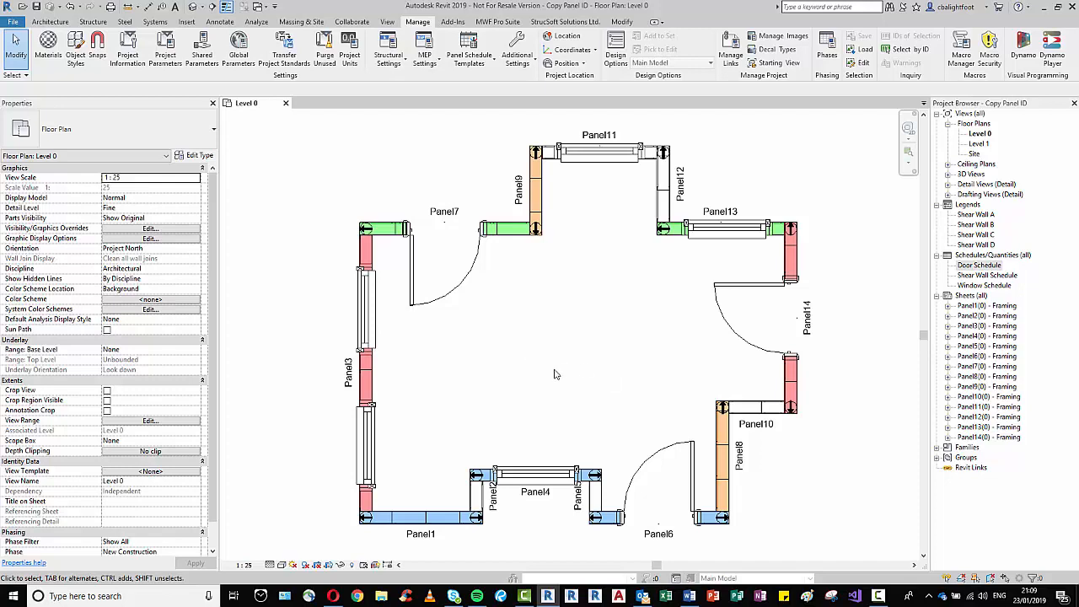
mouse_move(532, 402)
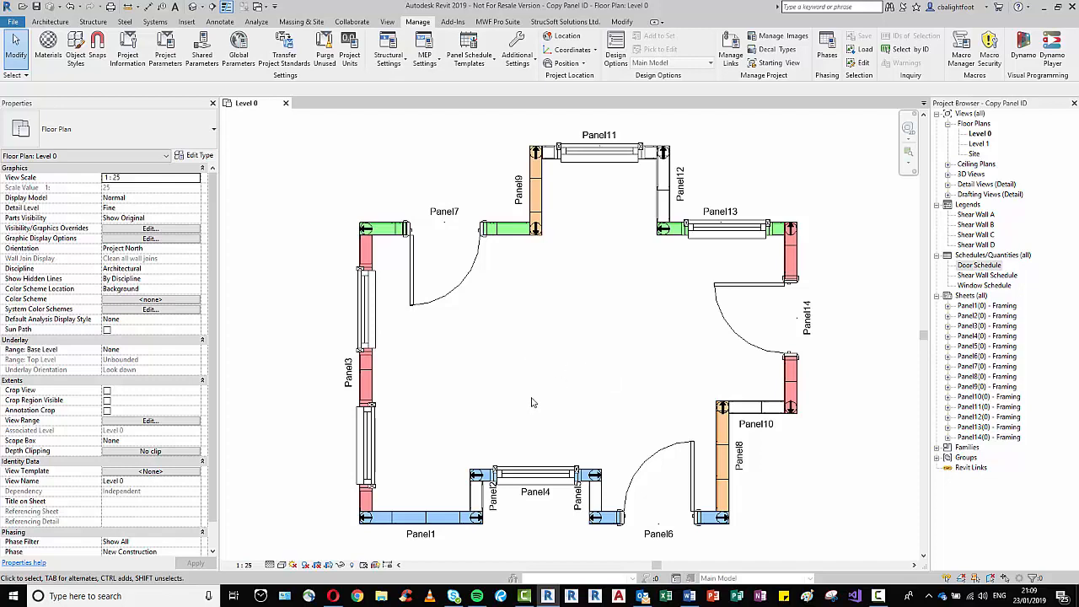
mouse_move(556, 379)
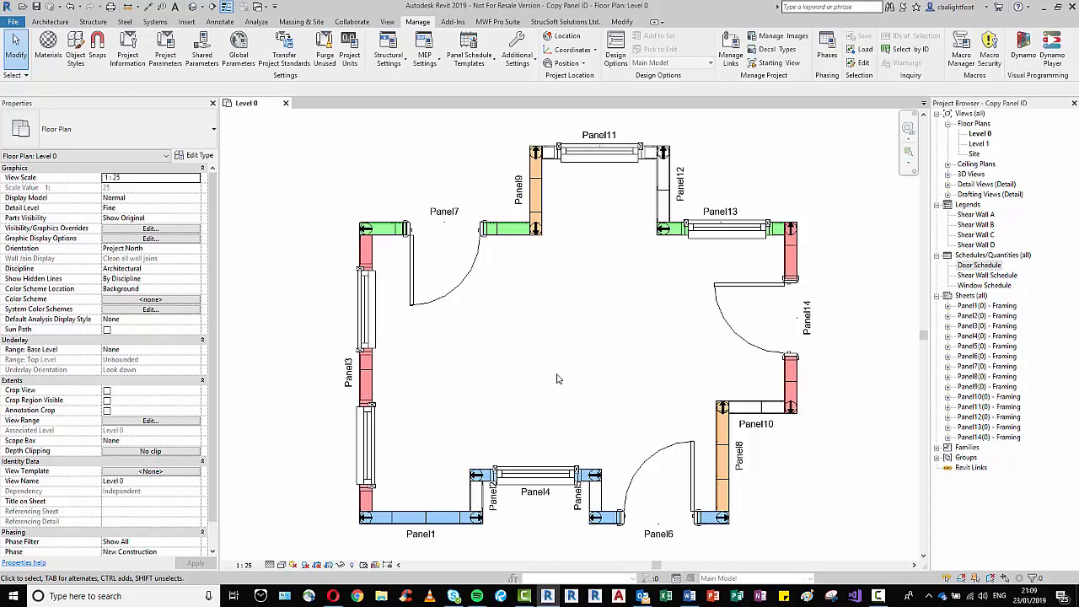
mouse_move(529, 398)
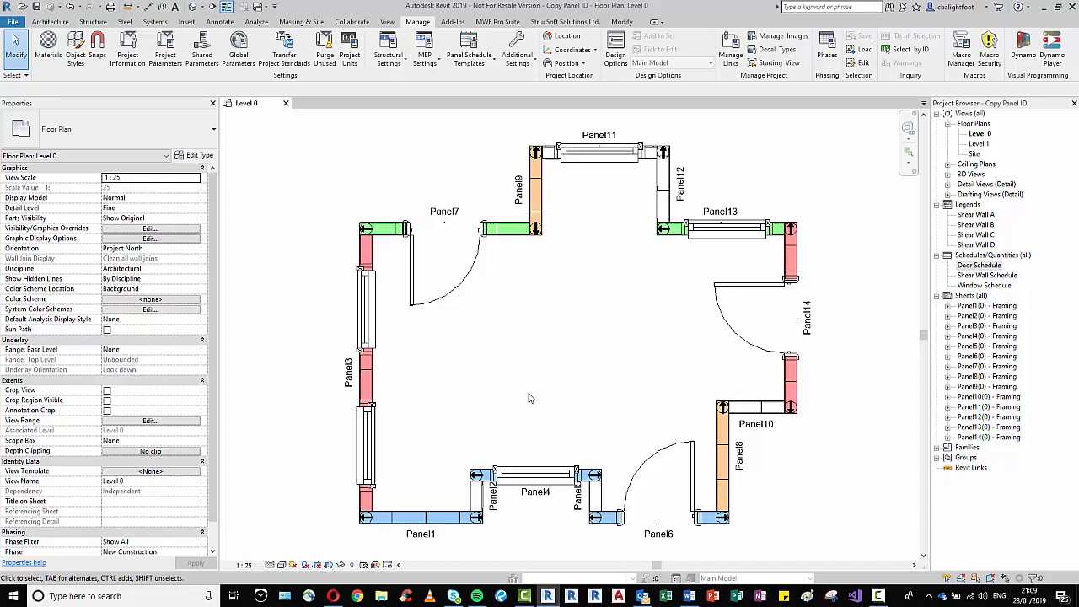
mouse_move(565, 389)
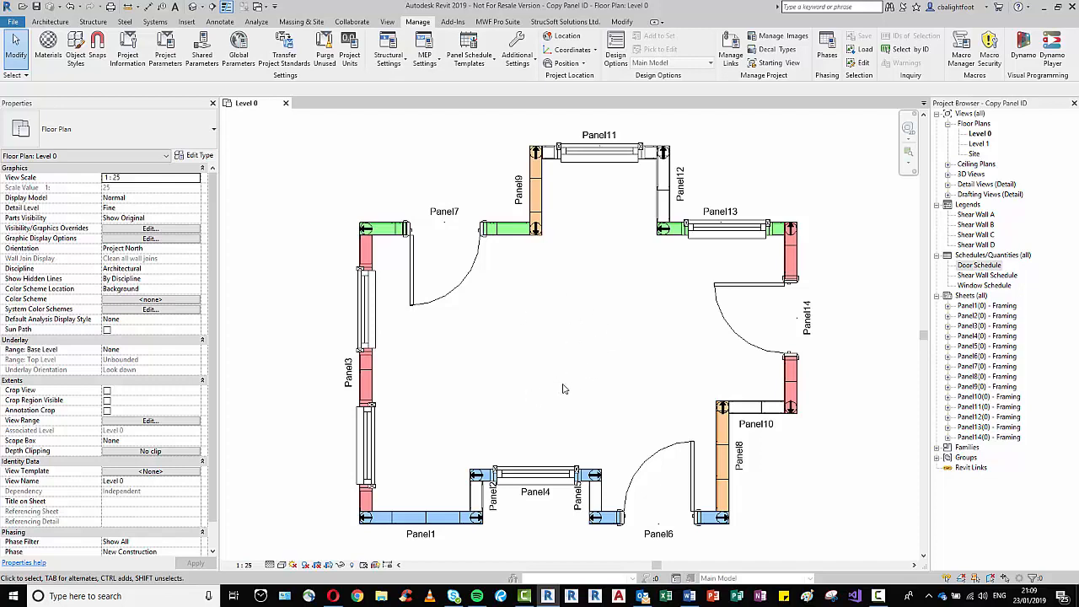
mouse_move(576, 287)
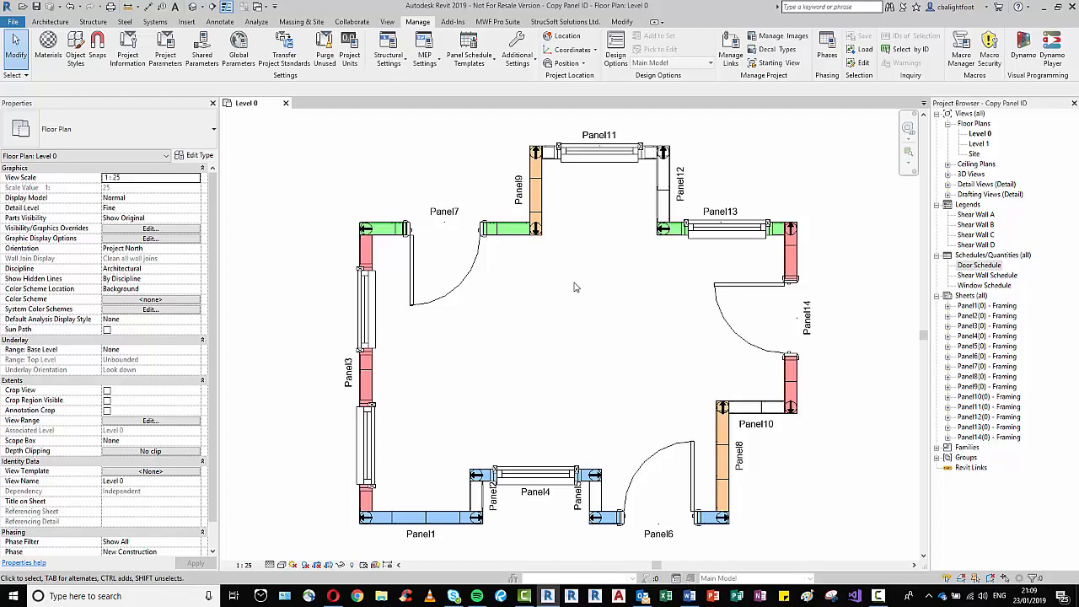
mouse_move(553, 365)
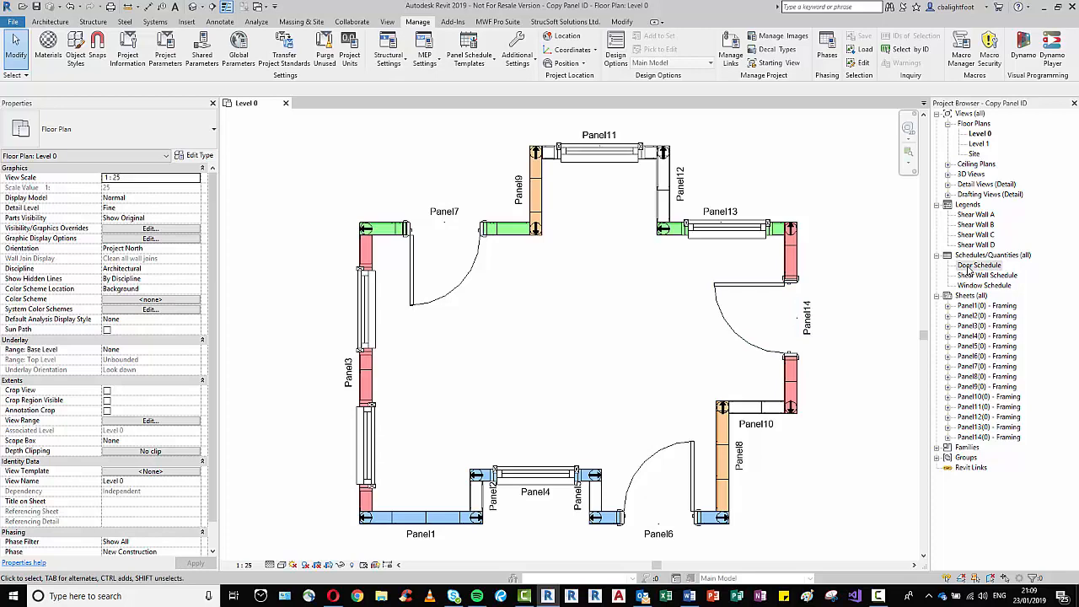
double_click(979, 265)
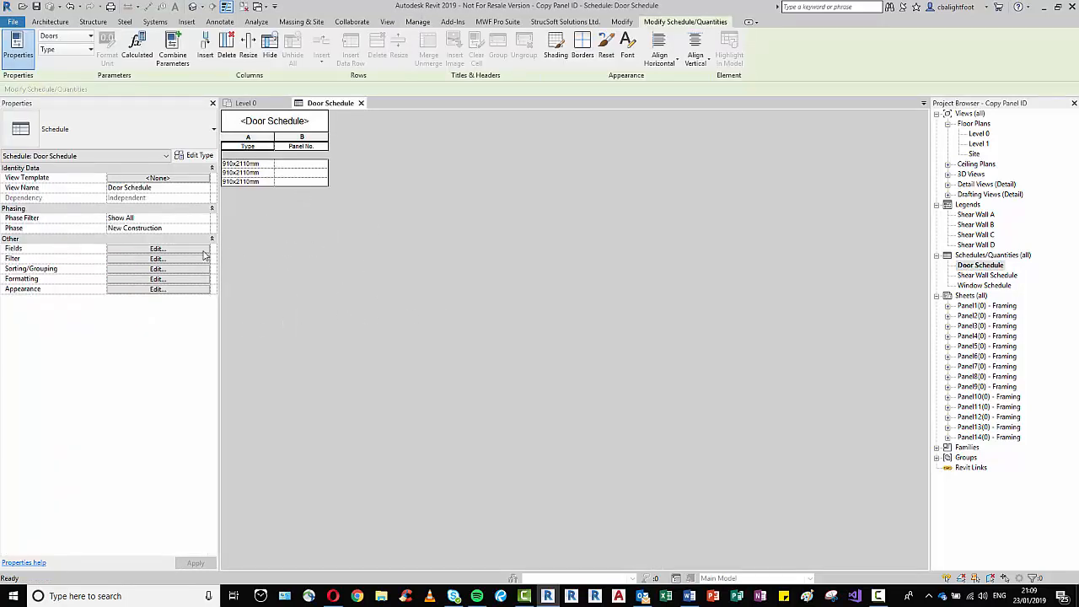
left_click(157, 248)
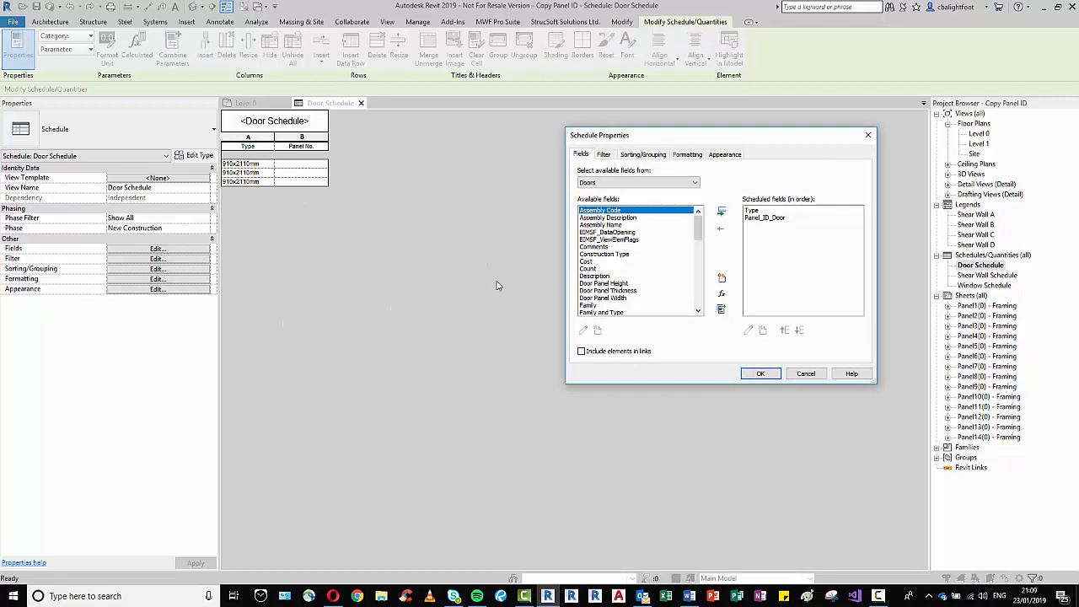
scroll("down", 3)
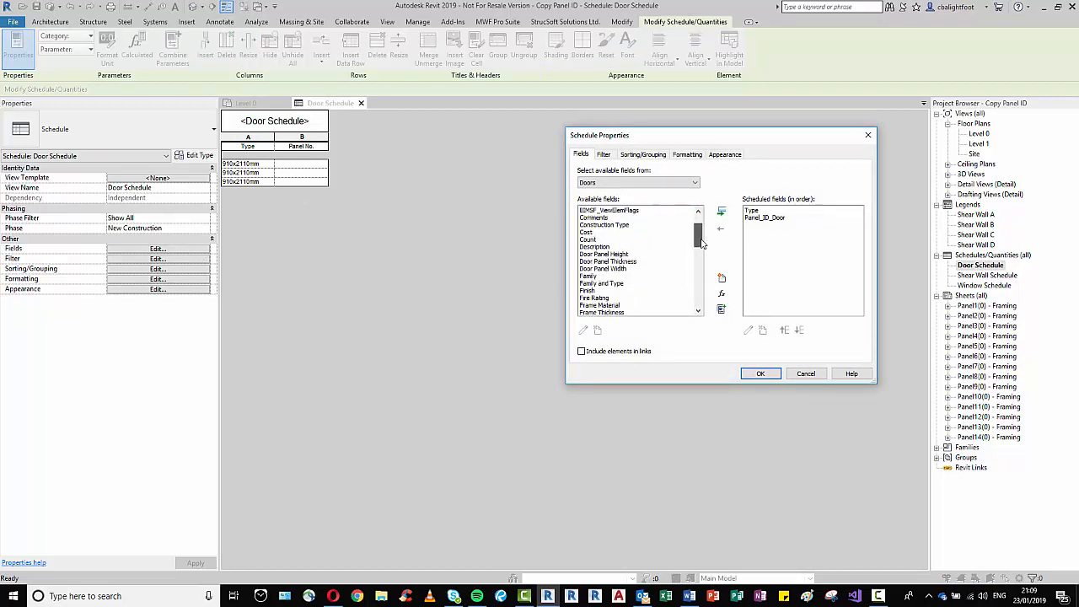
scroll("down", 3)
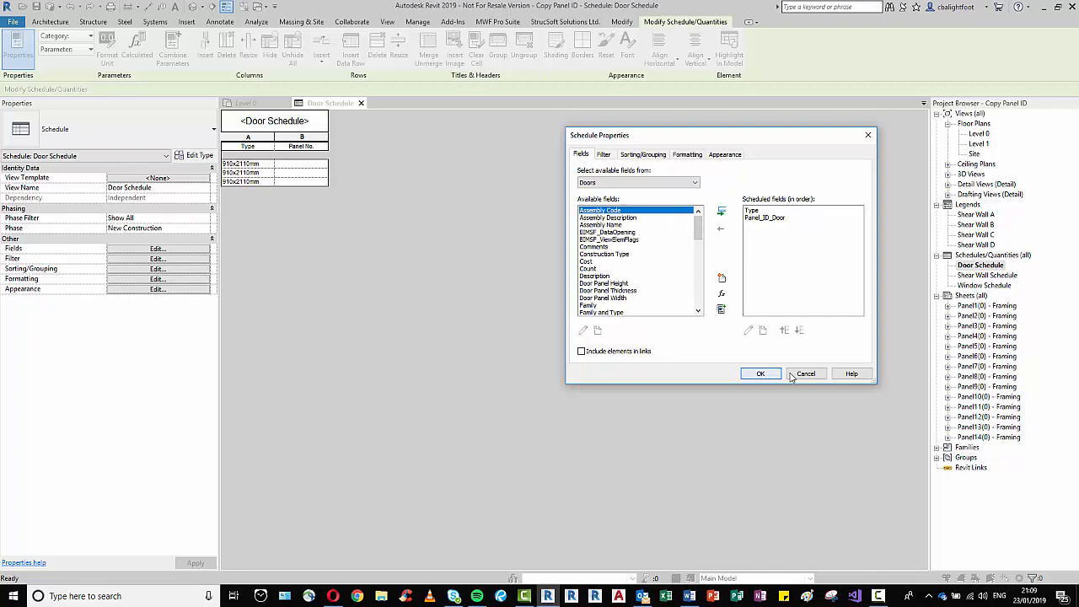
left_click(759, 374)
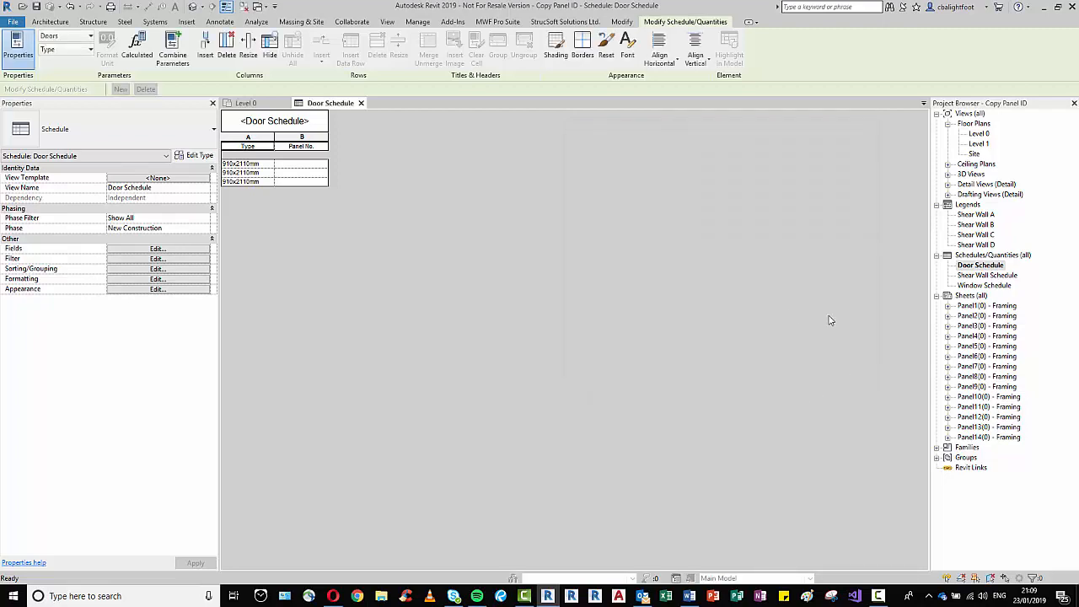
Check the Shear Wall Schedule's empty Panel No. column, then go back to Level 0
left_click(245, 102)
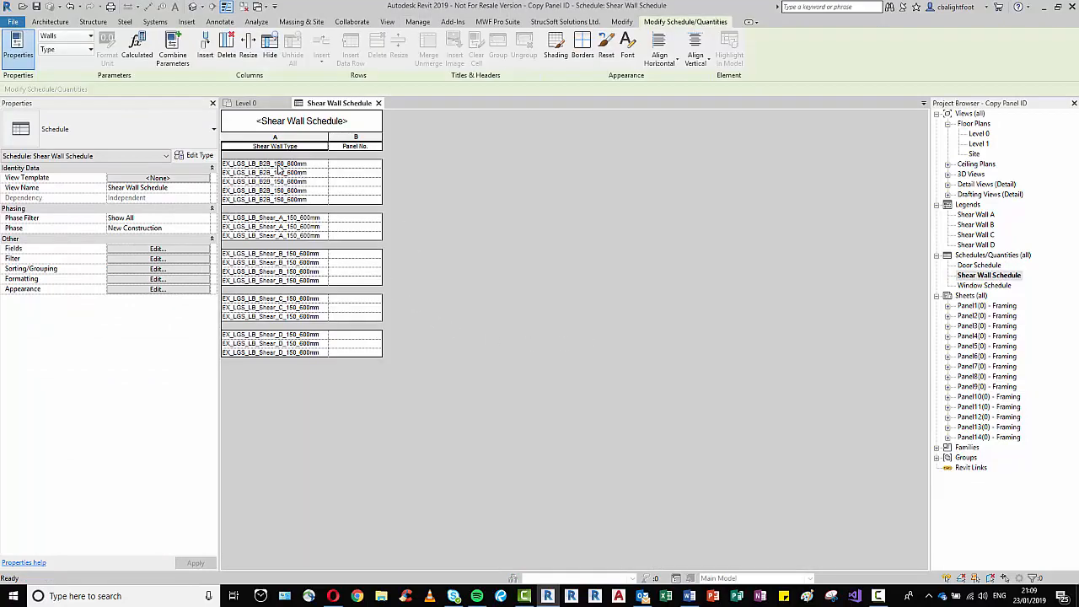
mouse_move(319, 295)
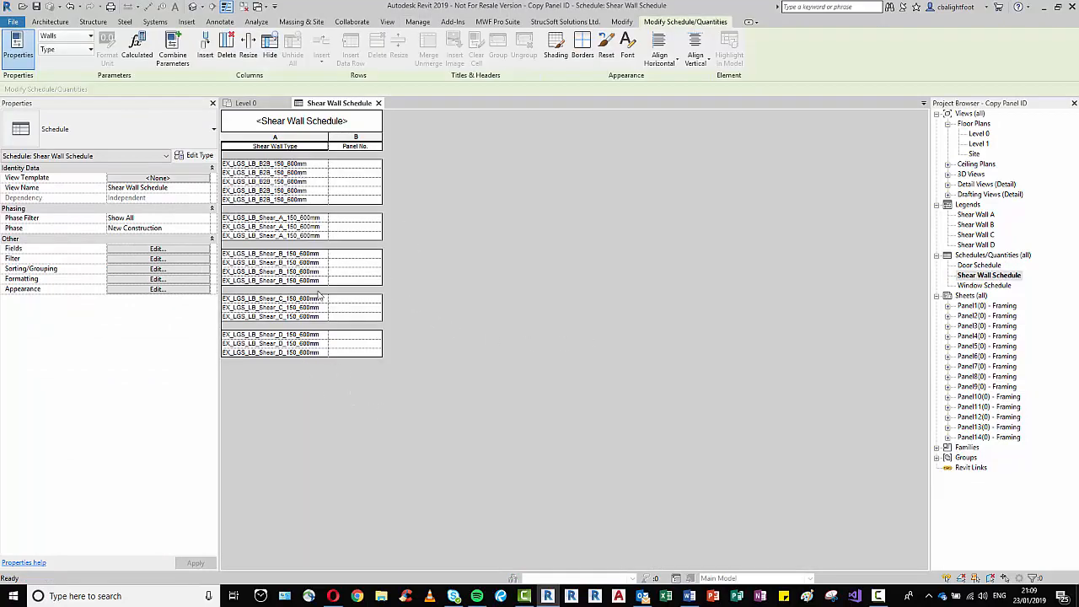
mouse_move(504, 481)
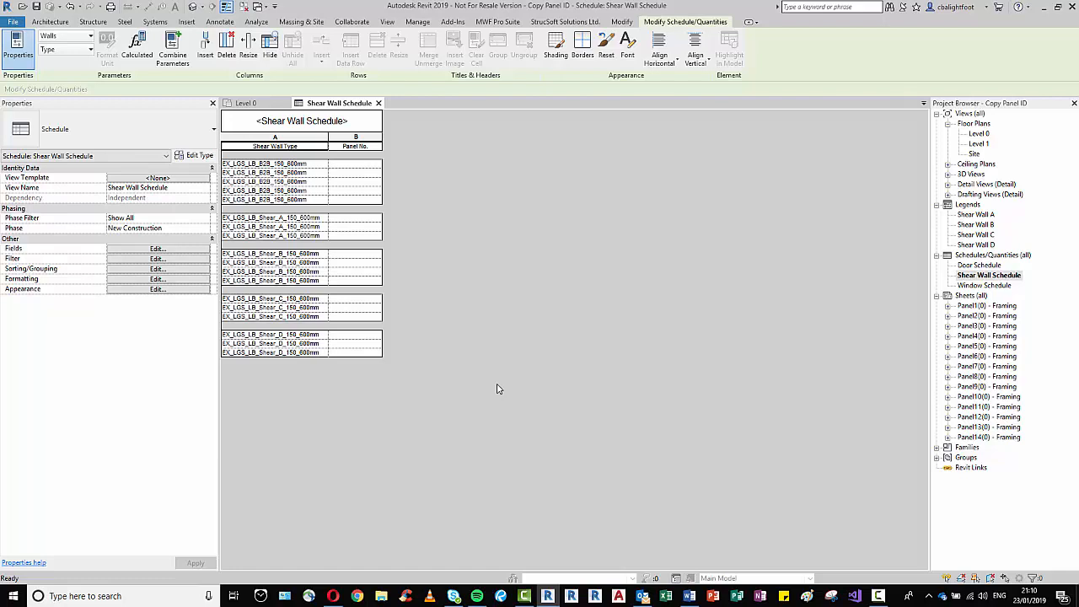
mouse_move(465, 379)
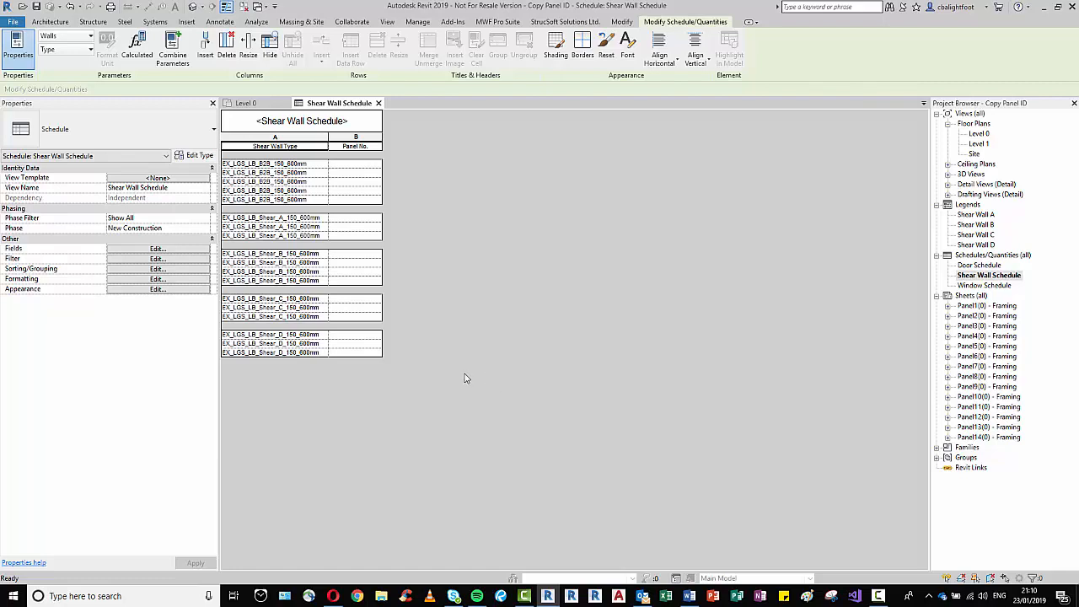
mouse_move(525, 353)
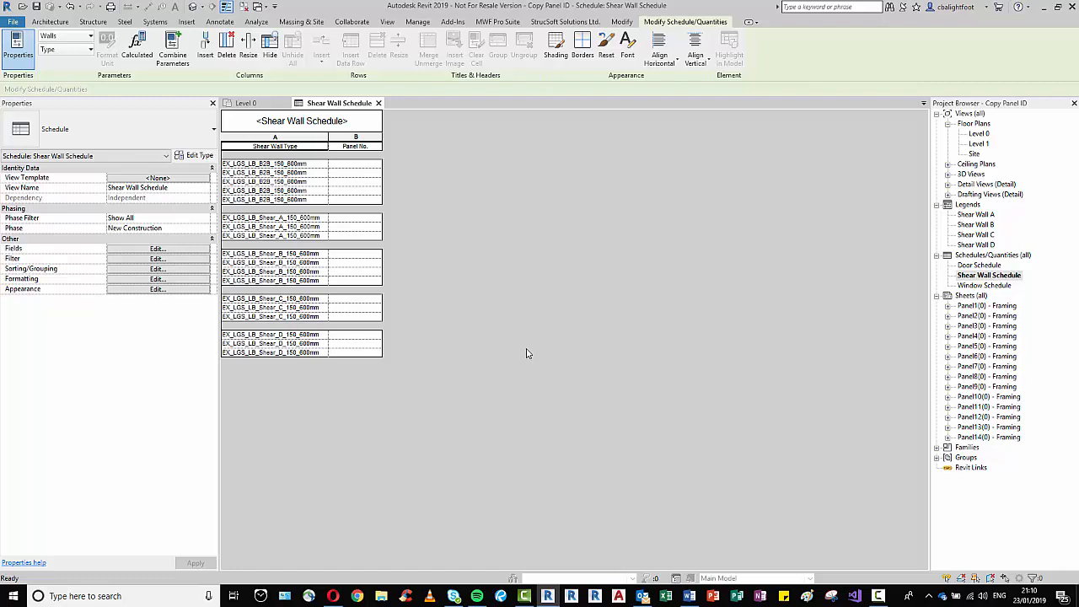
mouse_move(413, 313)
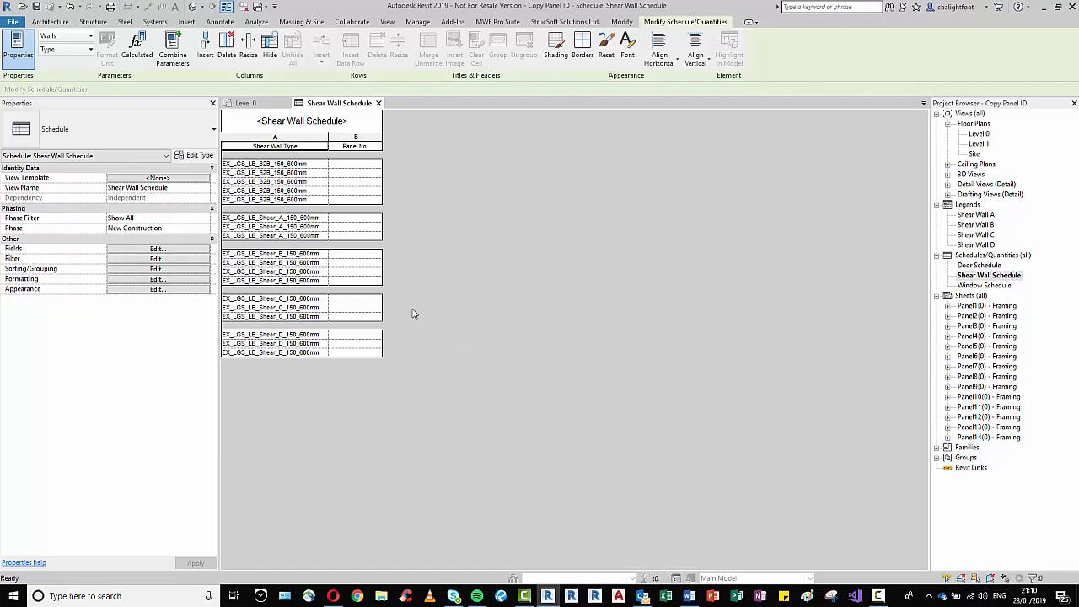
mouse_move(509, 389)
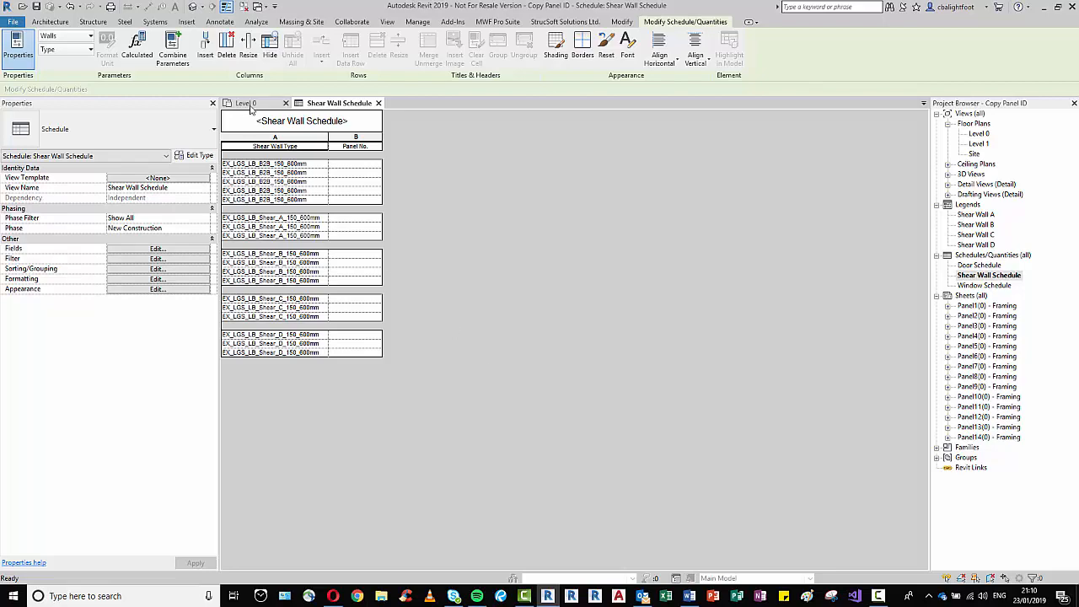
left_click(247, 102)
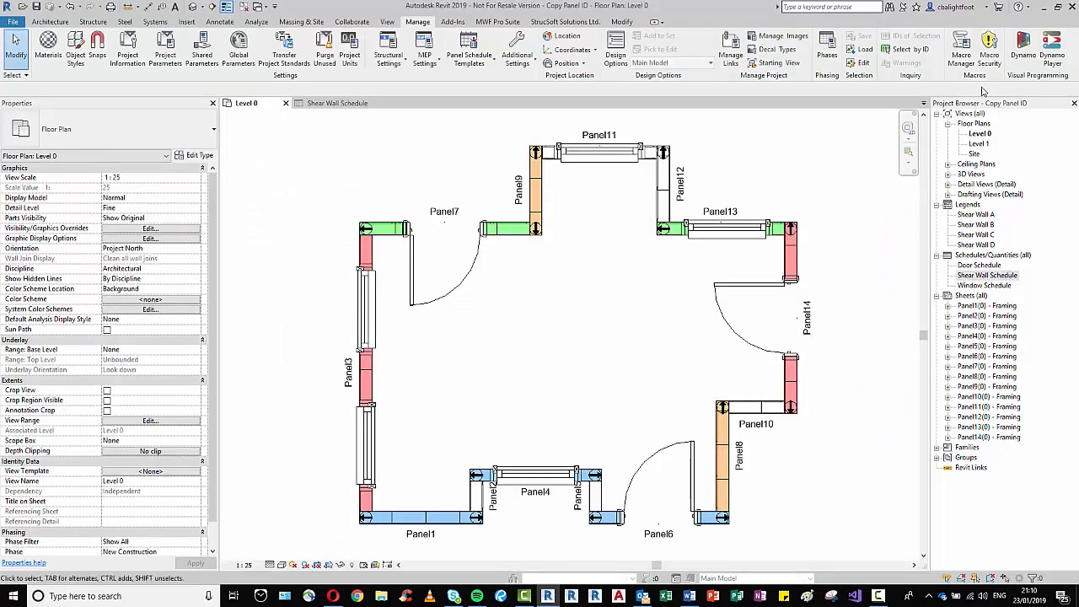
Launch Dynamo Player from Manage, then select a Panel3 wall with blank Panel_ID_Wall
left_click(1051, 47)
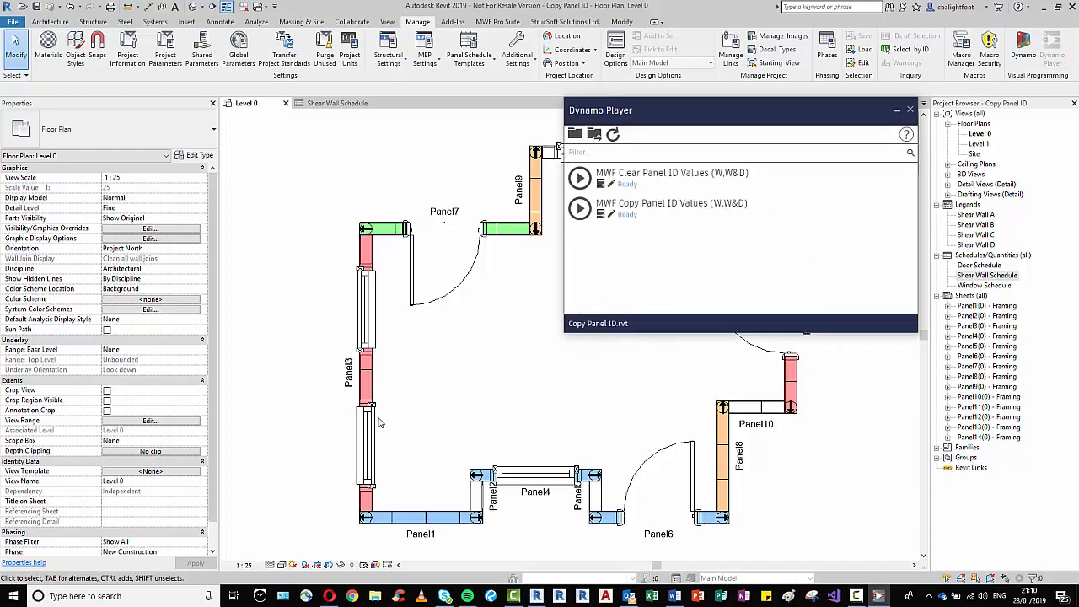
mouse_move(626, 260)
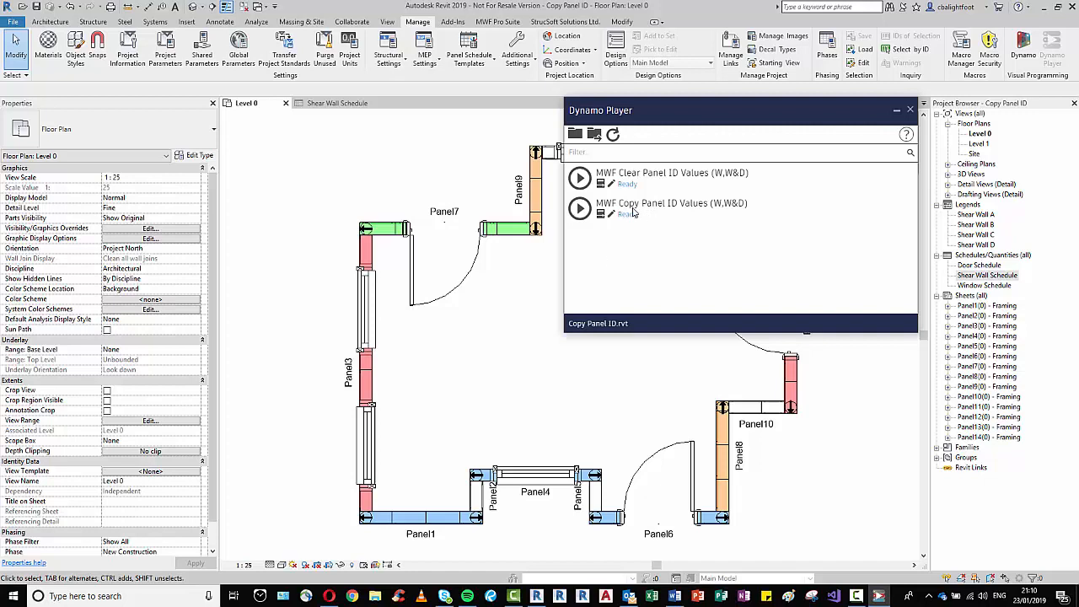
mouse_move(732, 237)
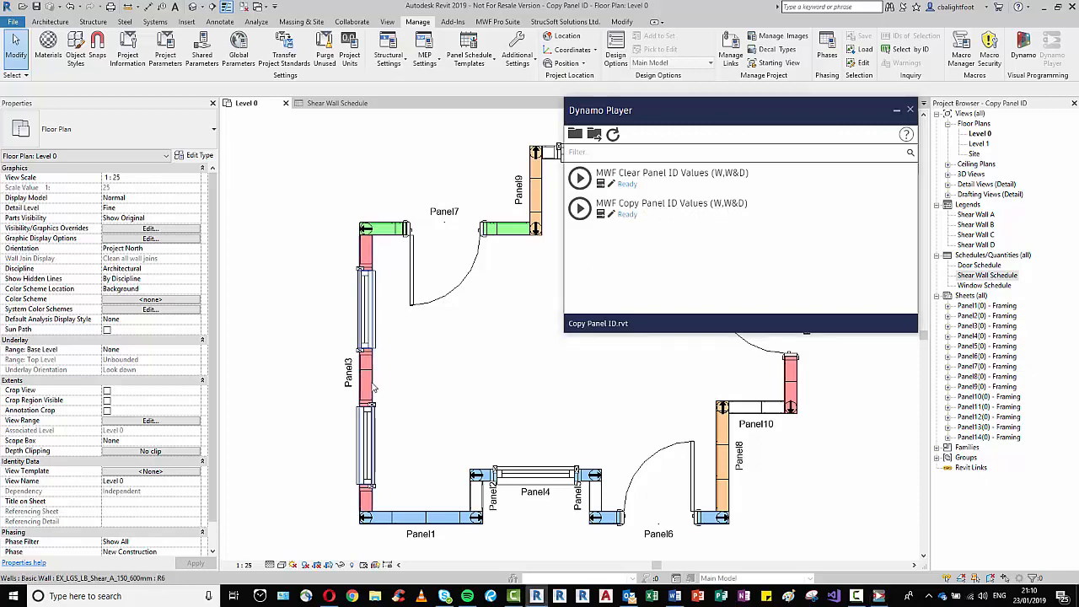
left_click(365, 371)
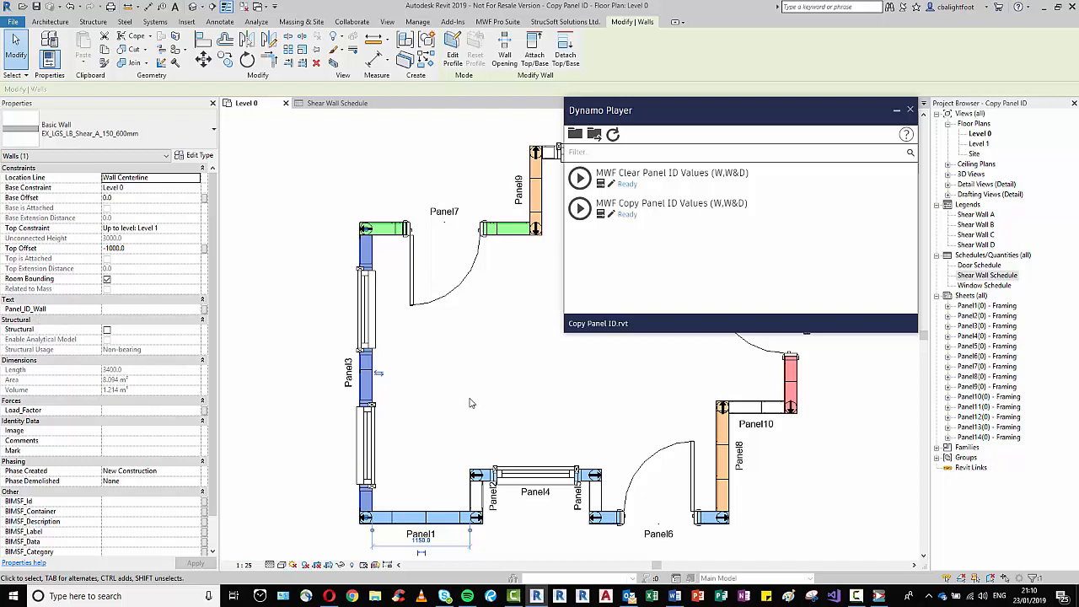
Run MWF Copy Panel ID Values so Panel3's wall and windows read Panel3
left_click(580, 209)
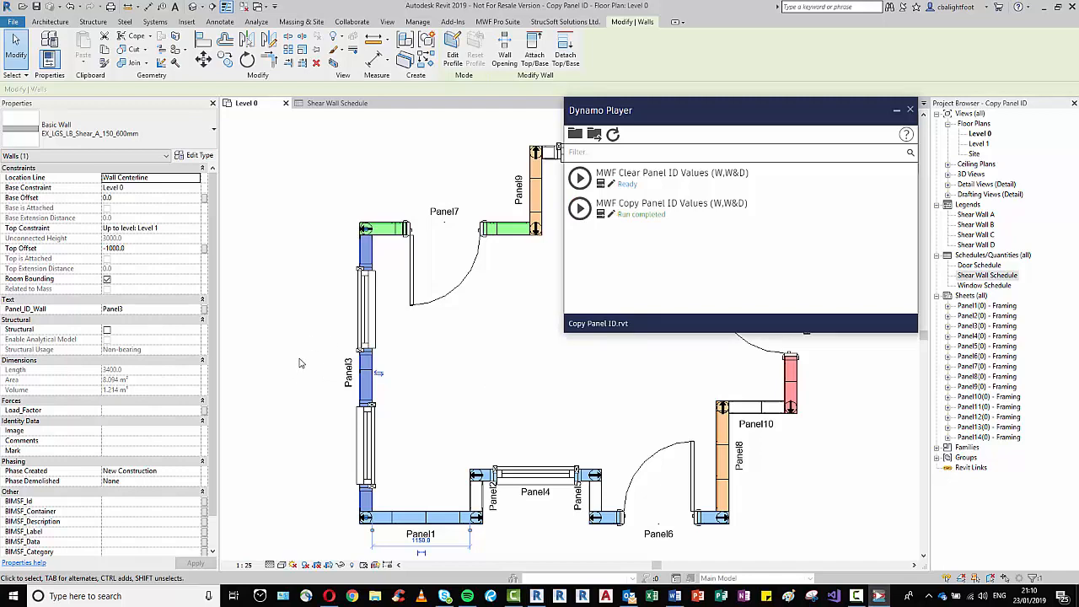
mouse_move(342, 378)
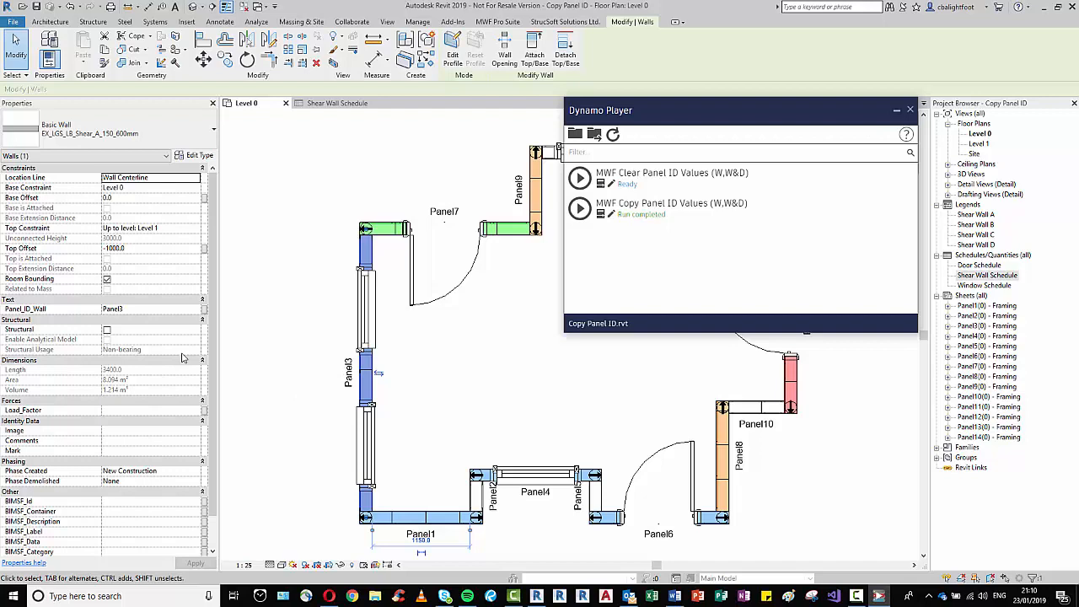
mouse_move(344, 384)
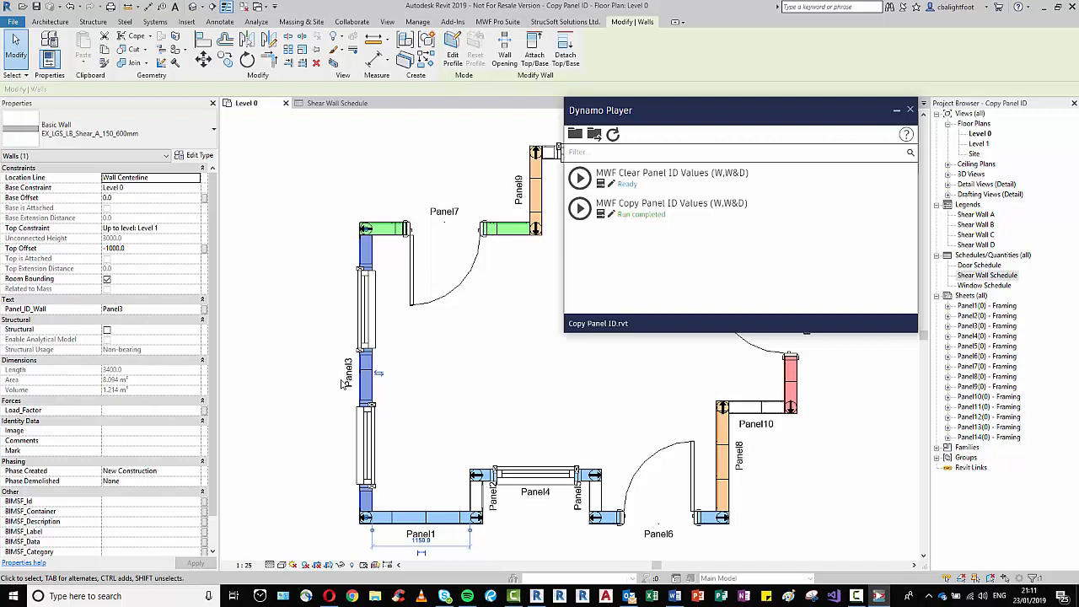
mouse_move(331, 374)
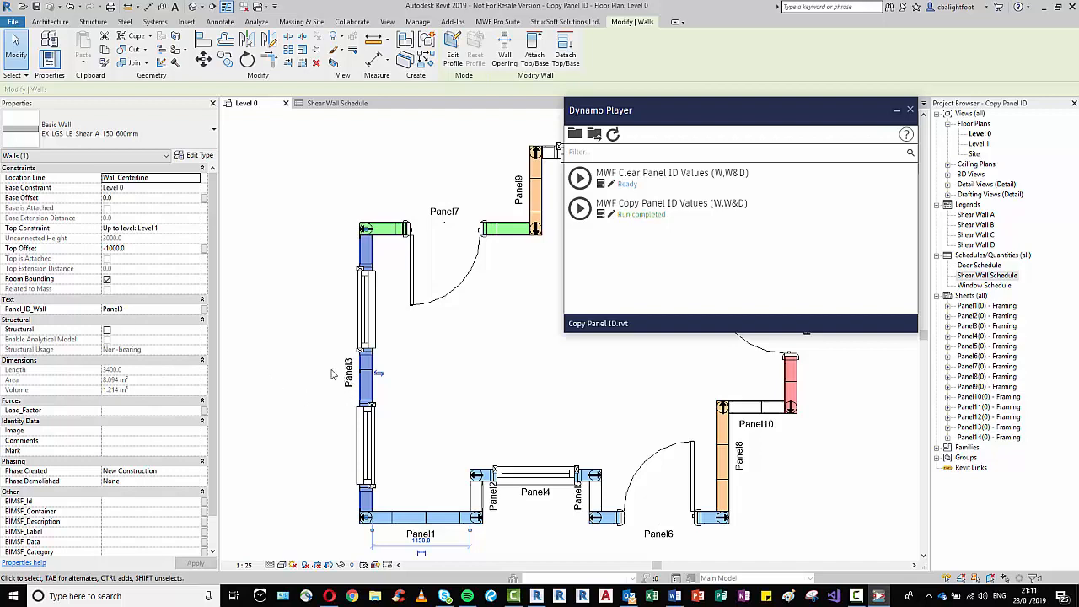
mouse_move(142, 323)
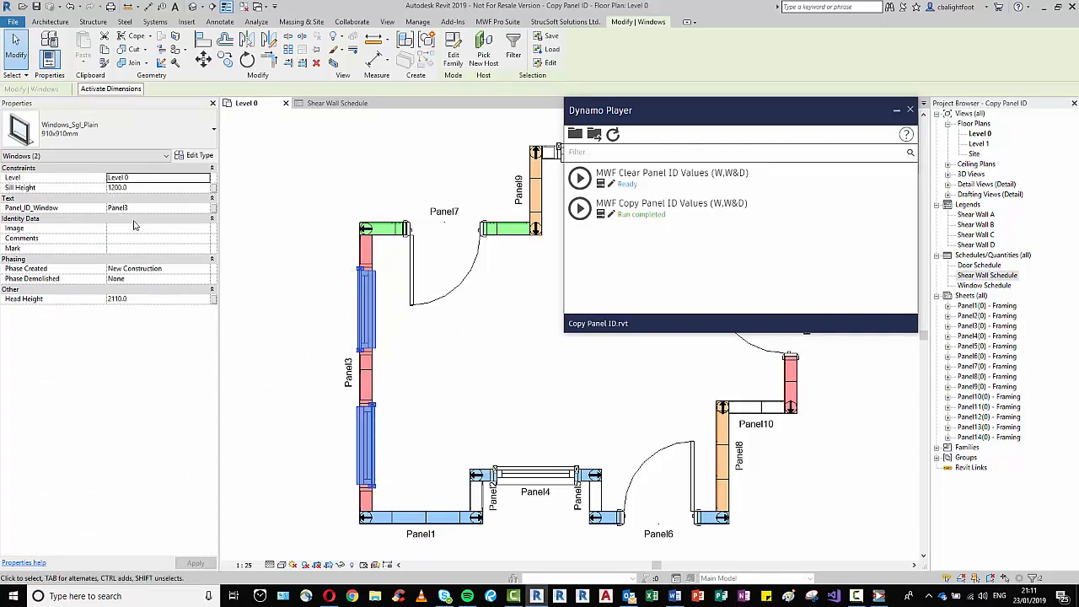
mouse_move(226, 315)
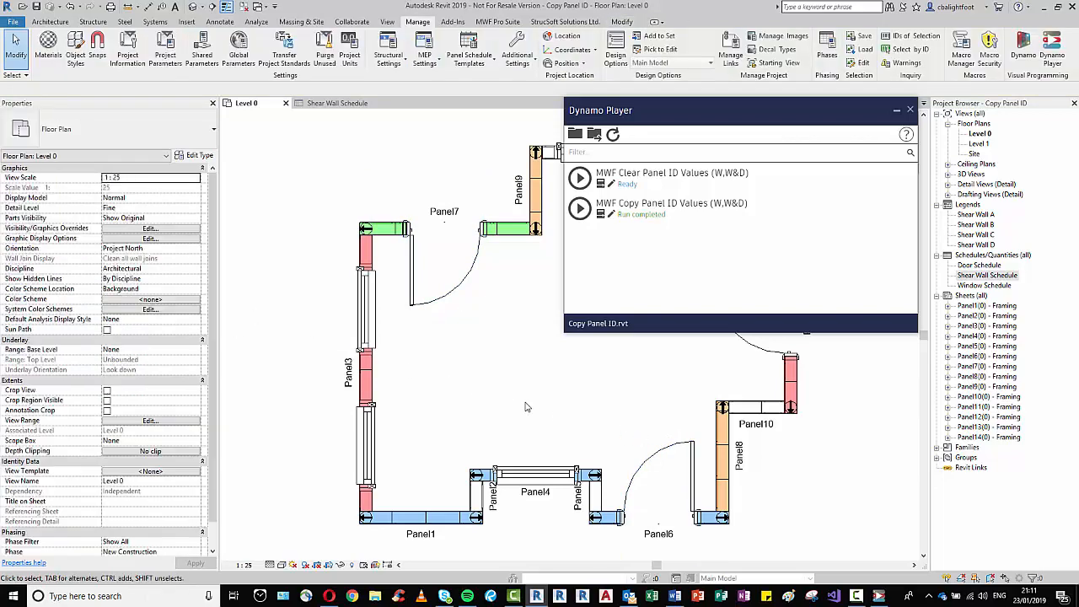
left_click(979, 265)
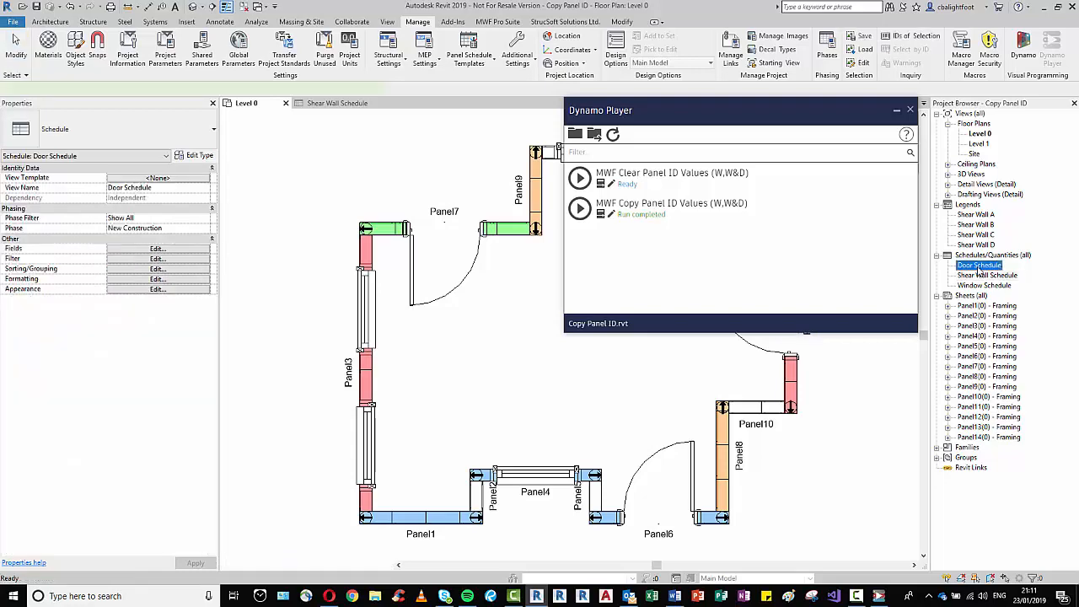
Open the Door Schedule and Window Schedule to see their filled Panel No. columns
double_click(979, 265)
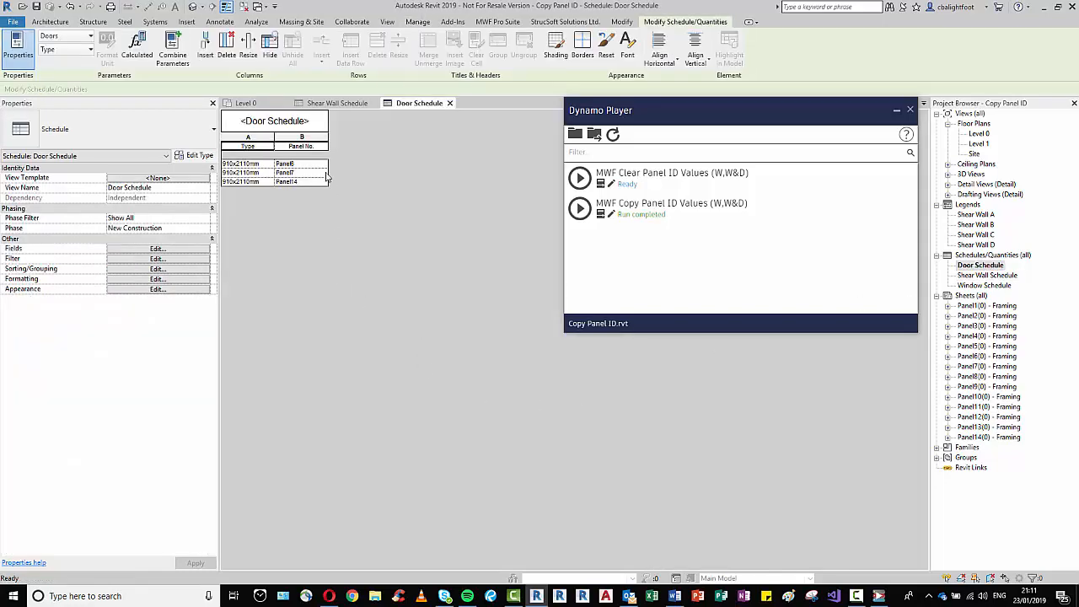
mouse_move(340, 371)
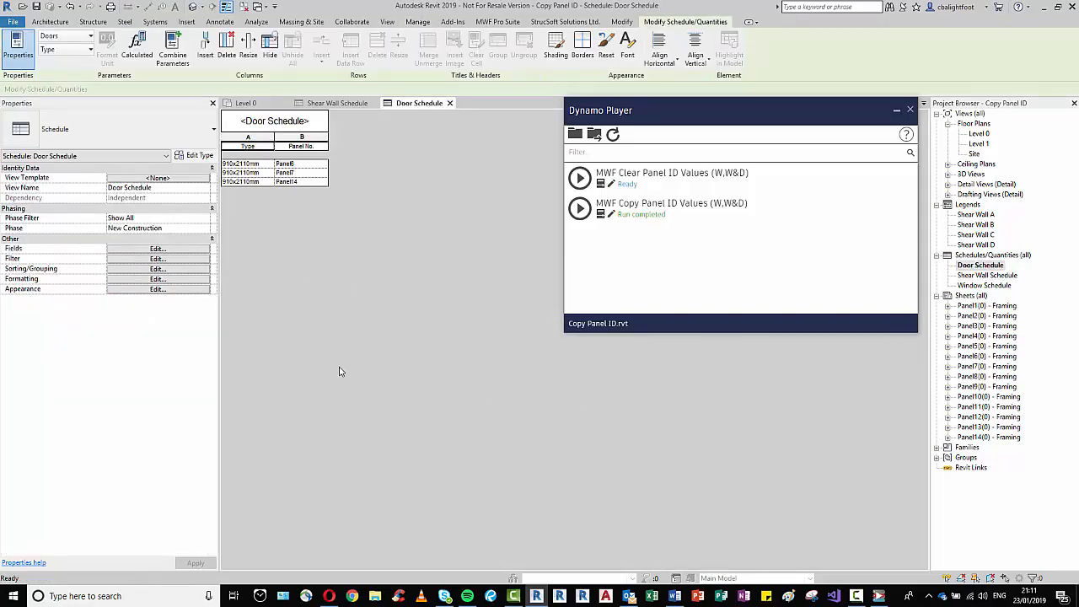
left_click(984, 285)
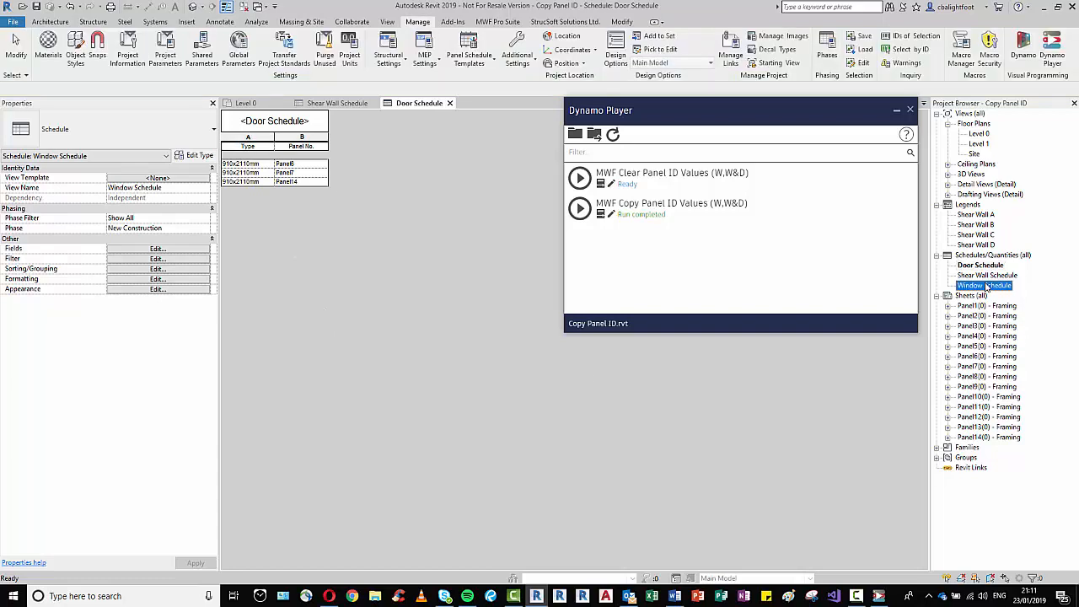
double_click(985, 285)
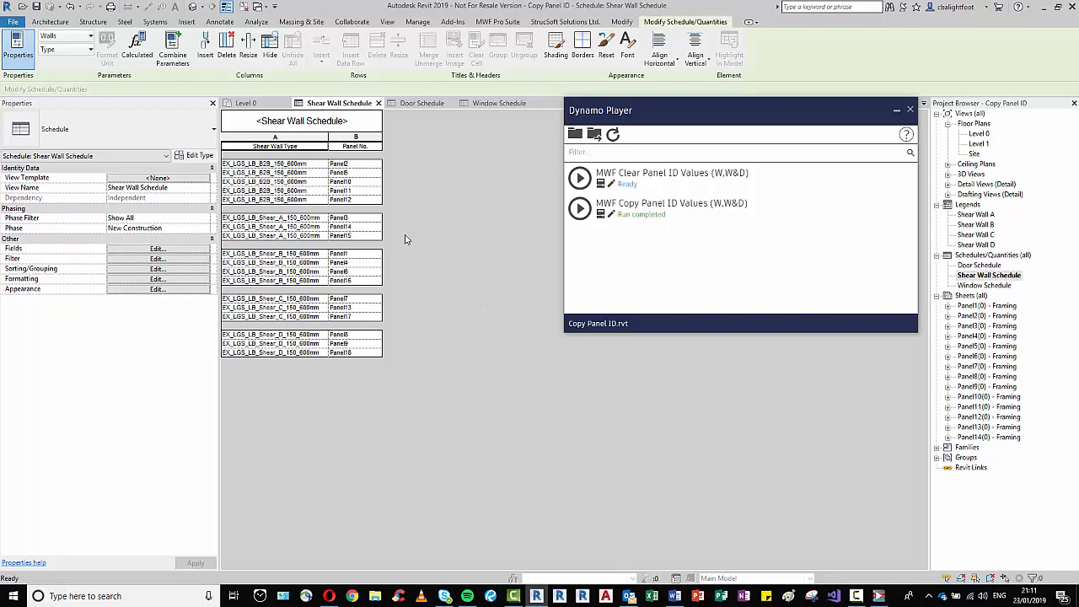
mouse_move(588, 349)
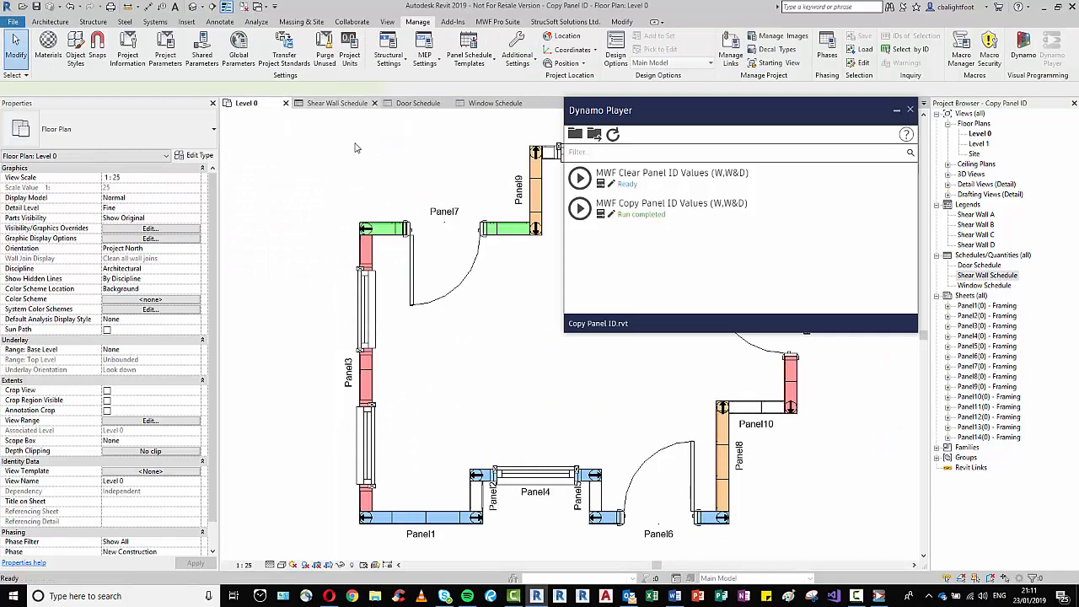
Run MWF Clear Panel ID Values and confirm the Shear Wall and Door Schedules empty
left_click(336, 103)
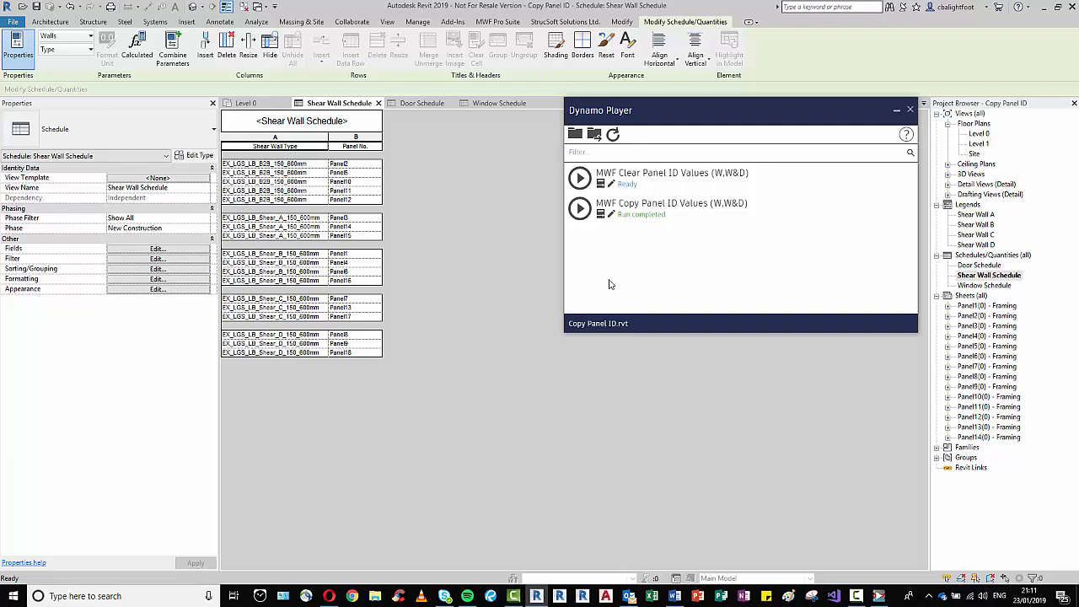
mouse_move(641, 271)
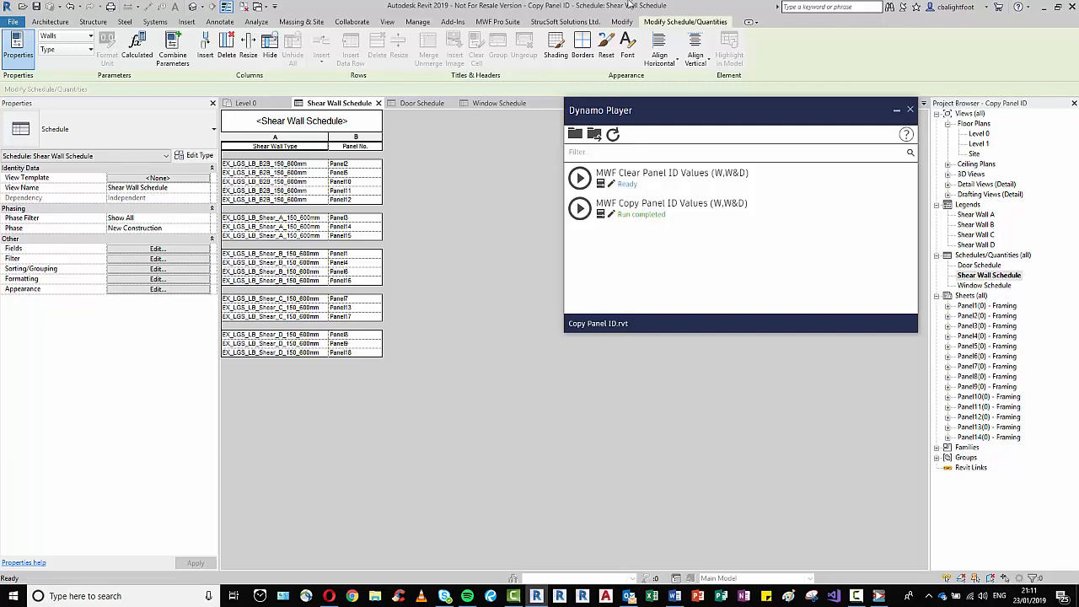
mouse_move(640, 280)
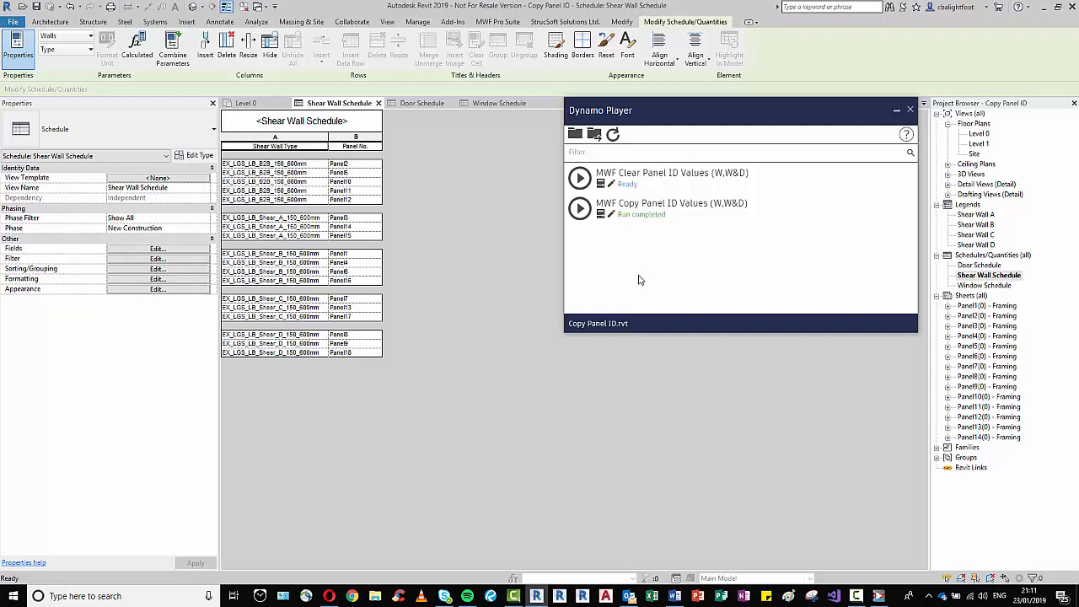
mouse_move(651, 265)
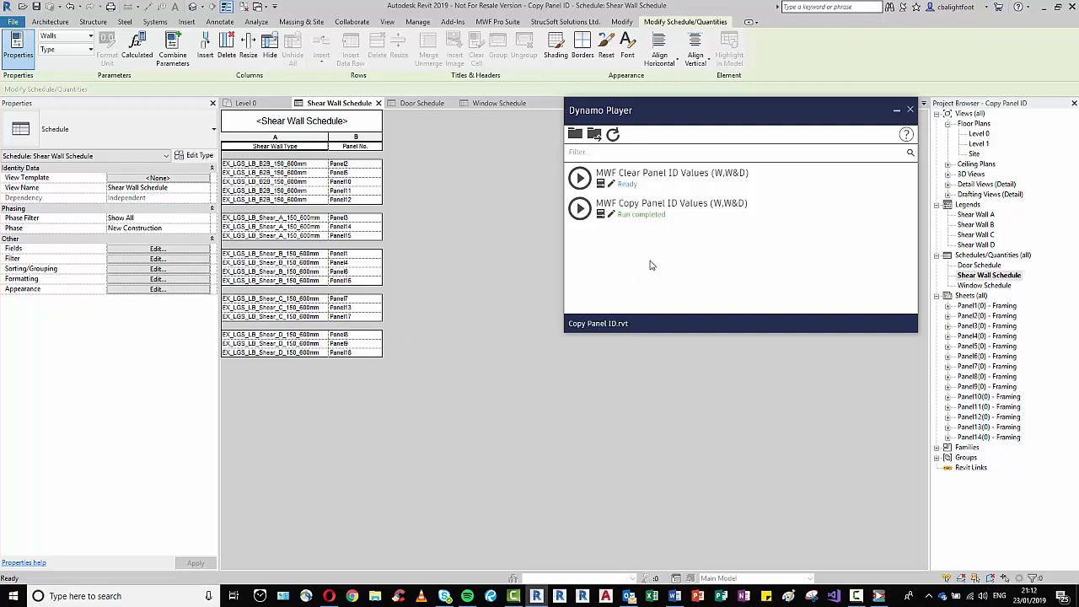
mouse_move(618, 263)
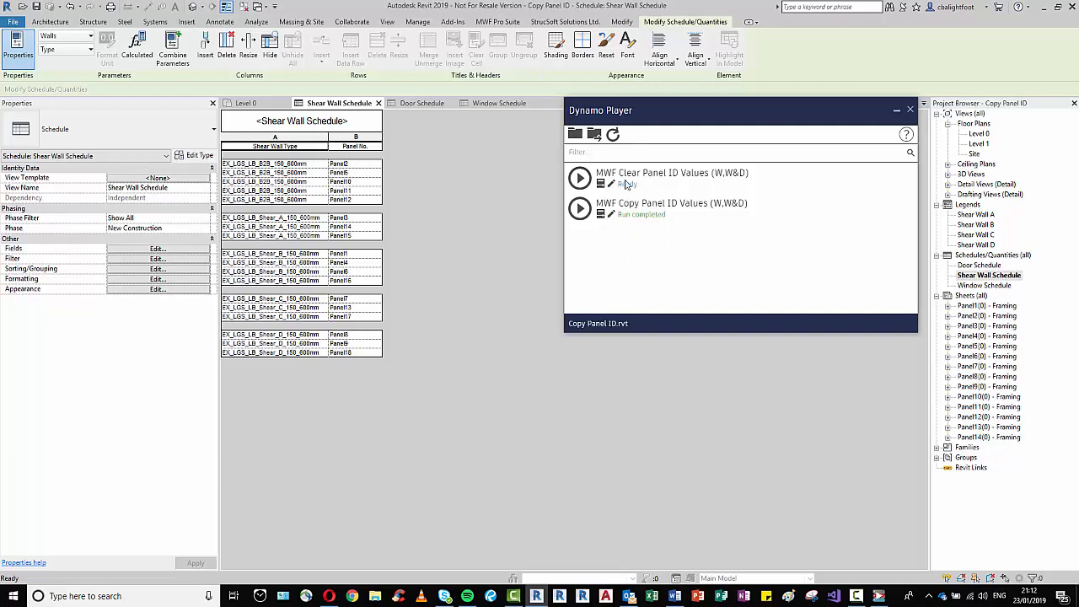
left_click(580, 178)
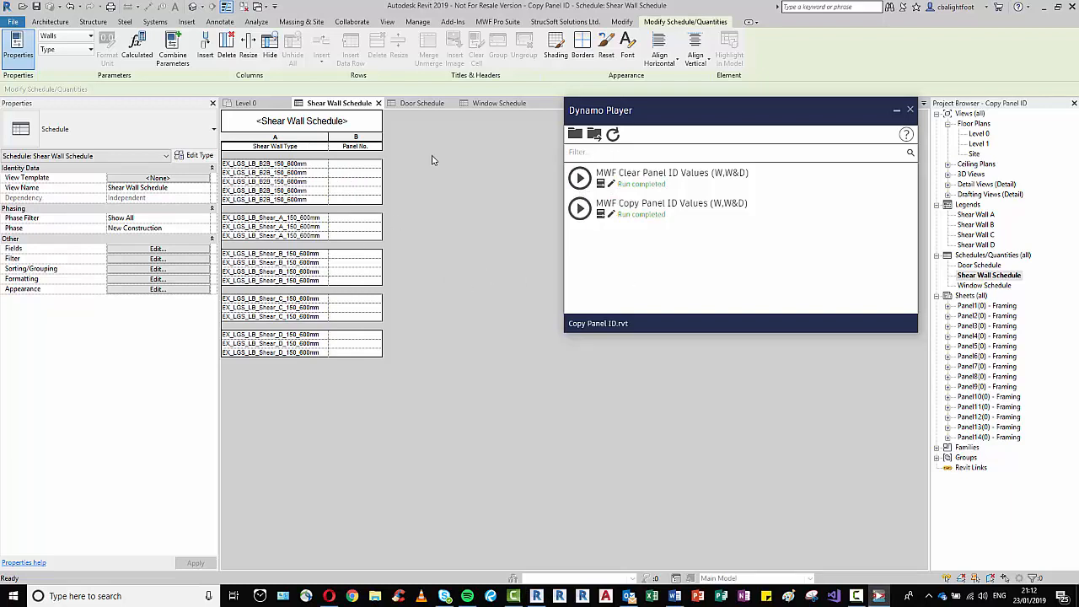
left_click(421, 103)
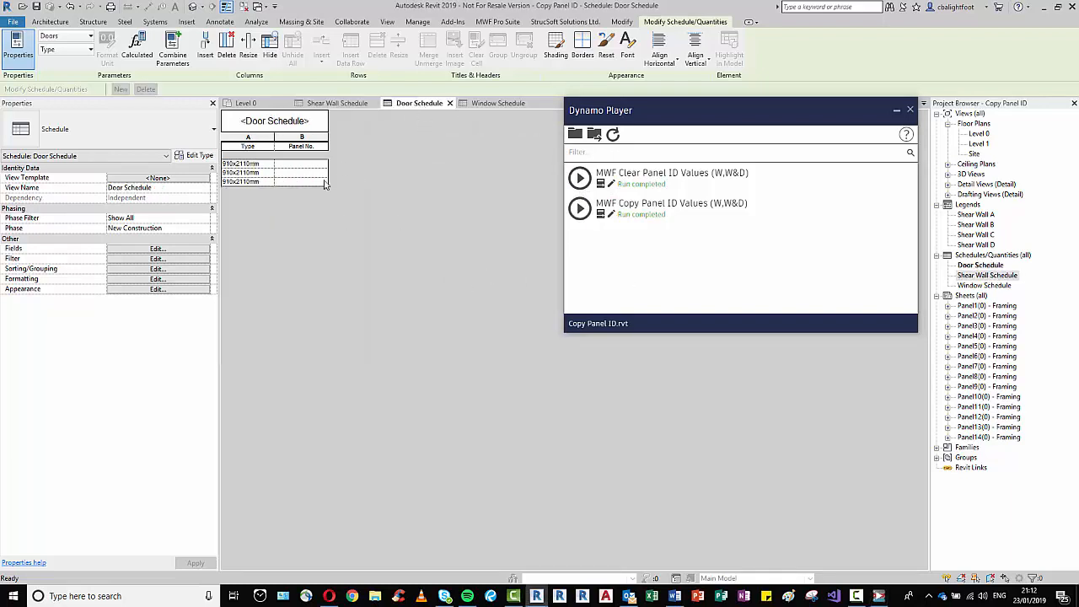
Launch Dynamo to reach its start page listing MWF Copy Panel ID Values (W,W&D)
left_click(337, 103)
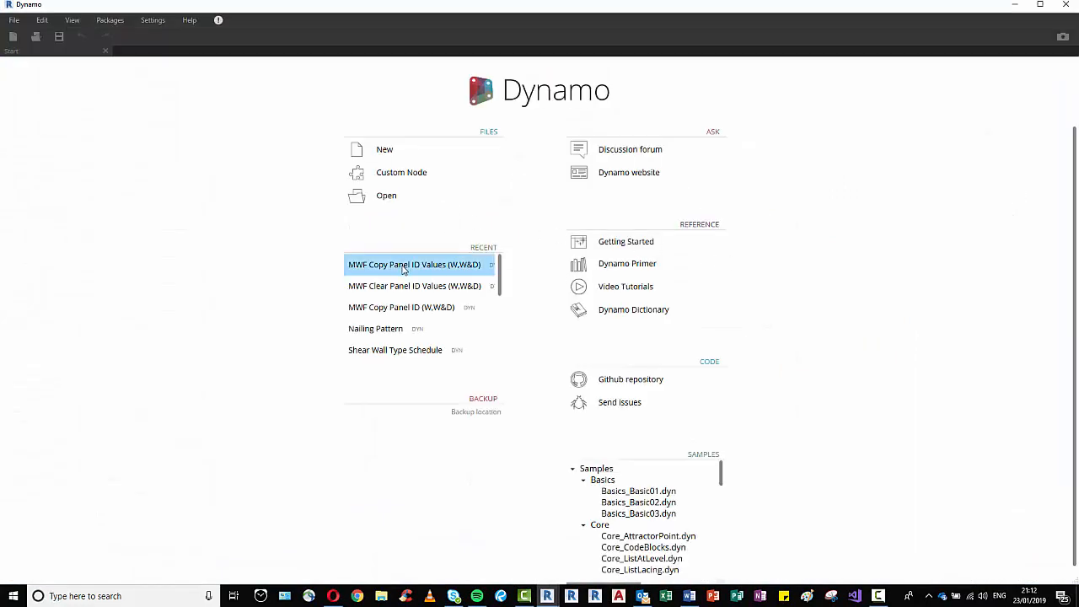
double_click(414, 264)
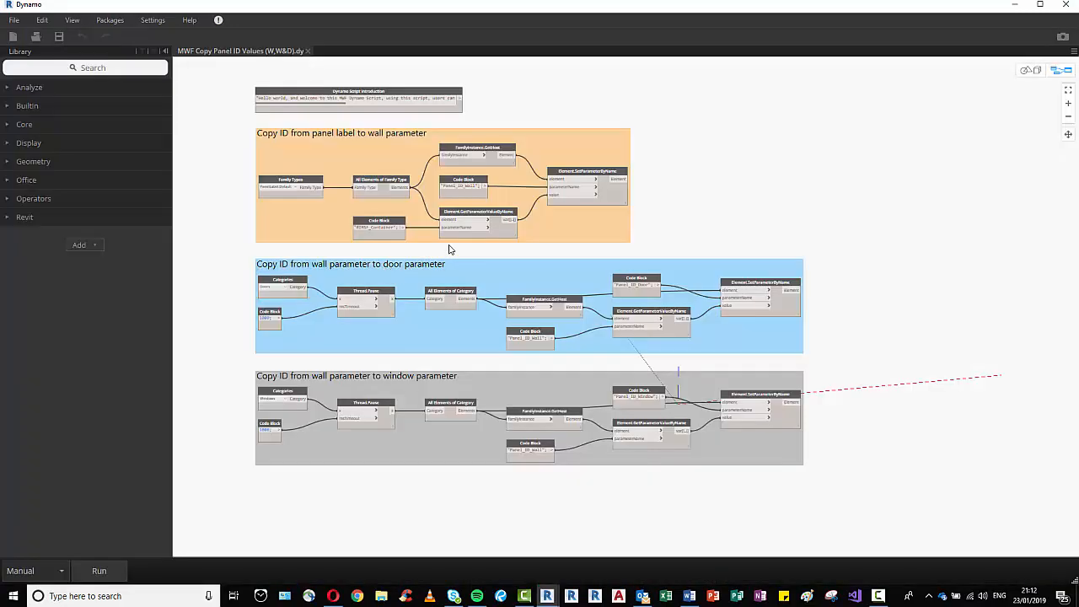
mouse_move(474, 452)
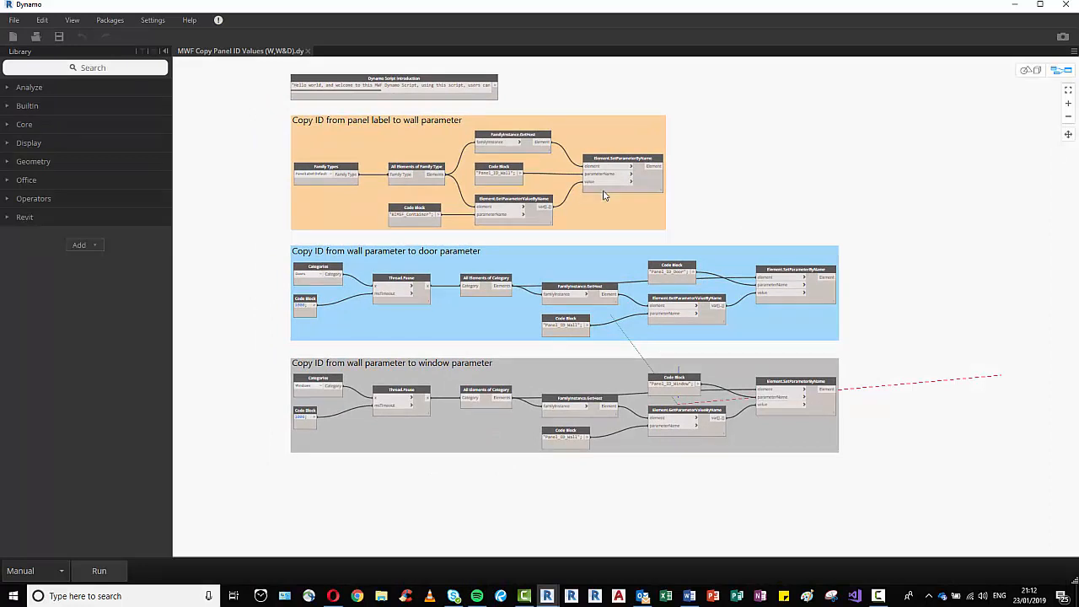
mouse_move(295, 130)
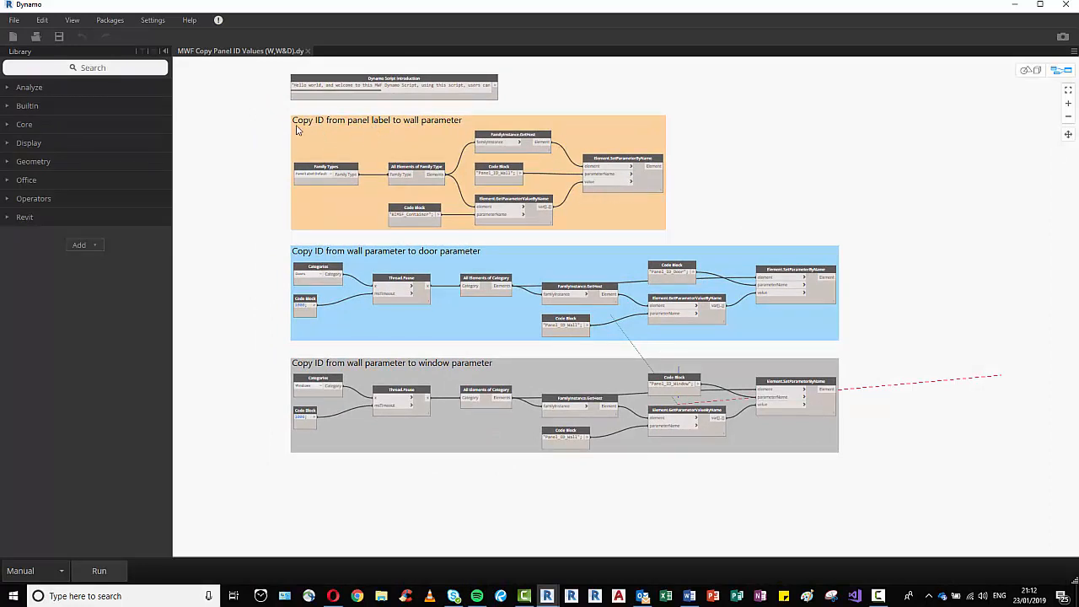
mouse_move(396, 133)
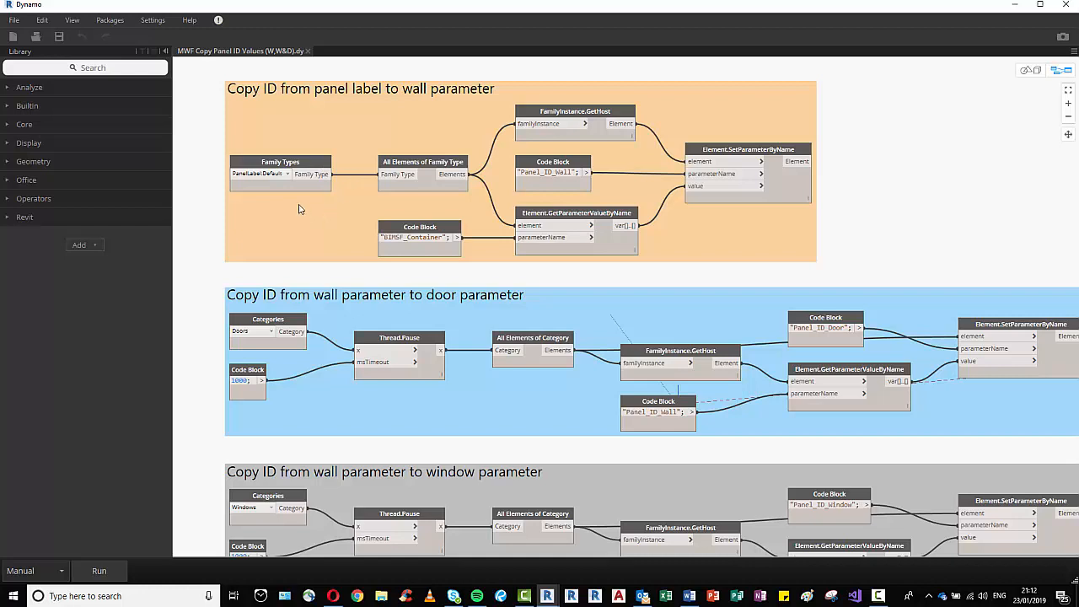
left_click(286, 173)
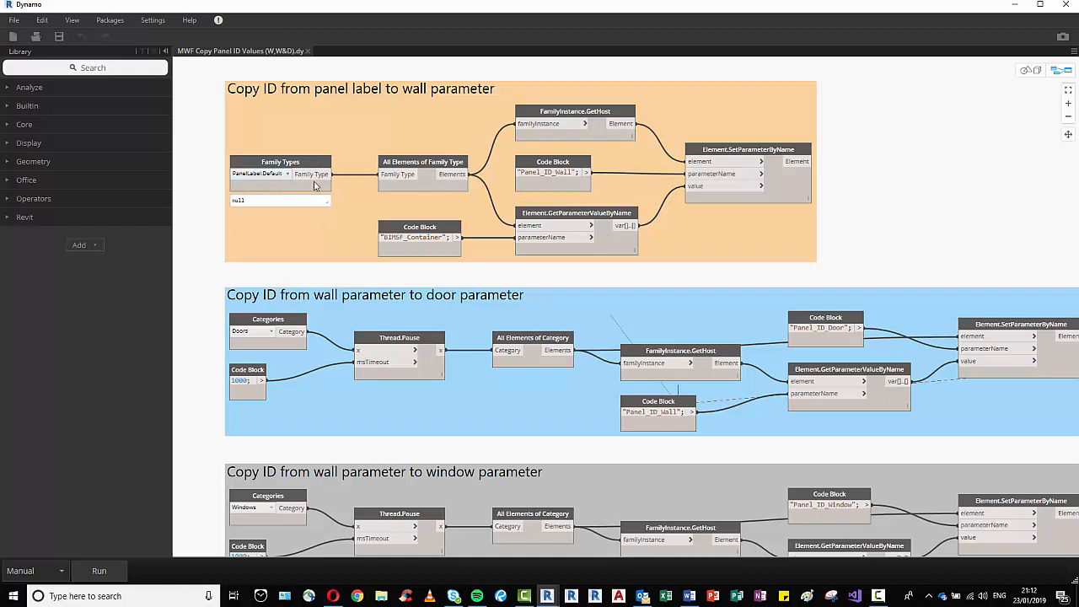
mouse_move(497, 216)
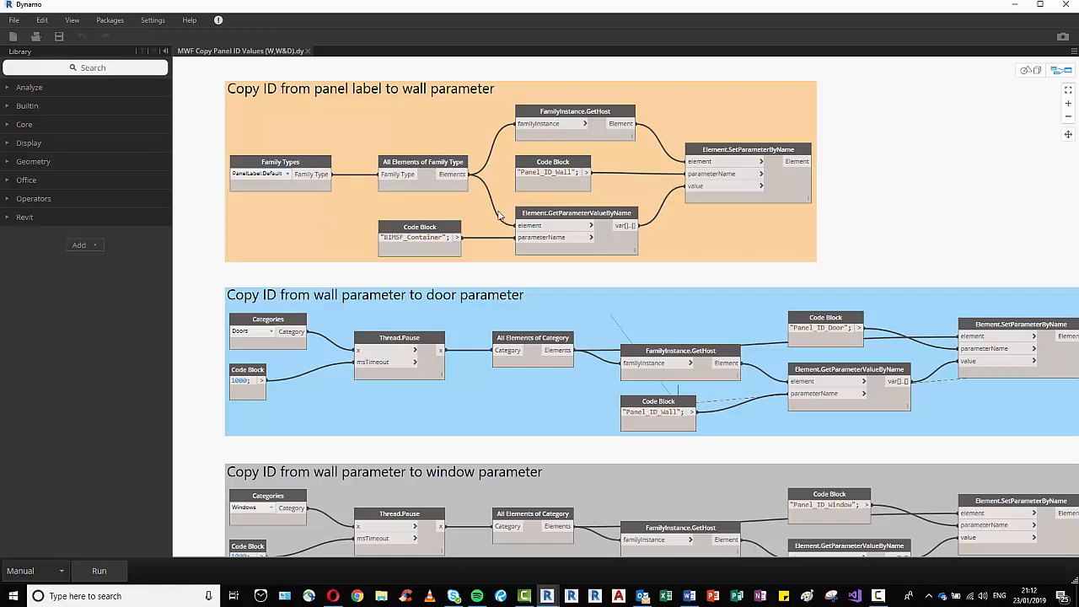
left_click(419, 237)
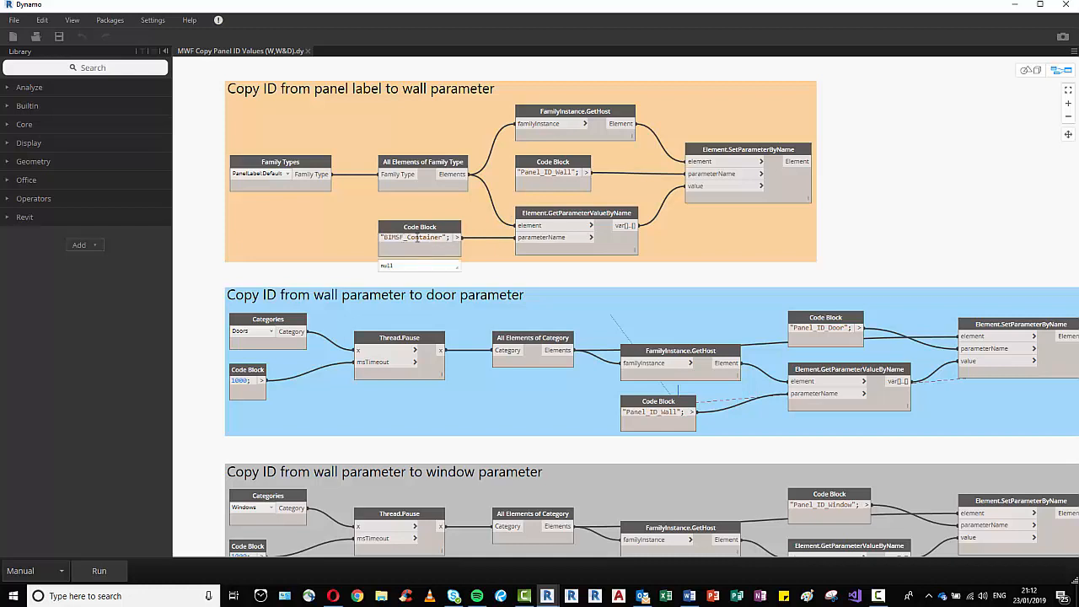
mouse_move(605, 124)
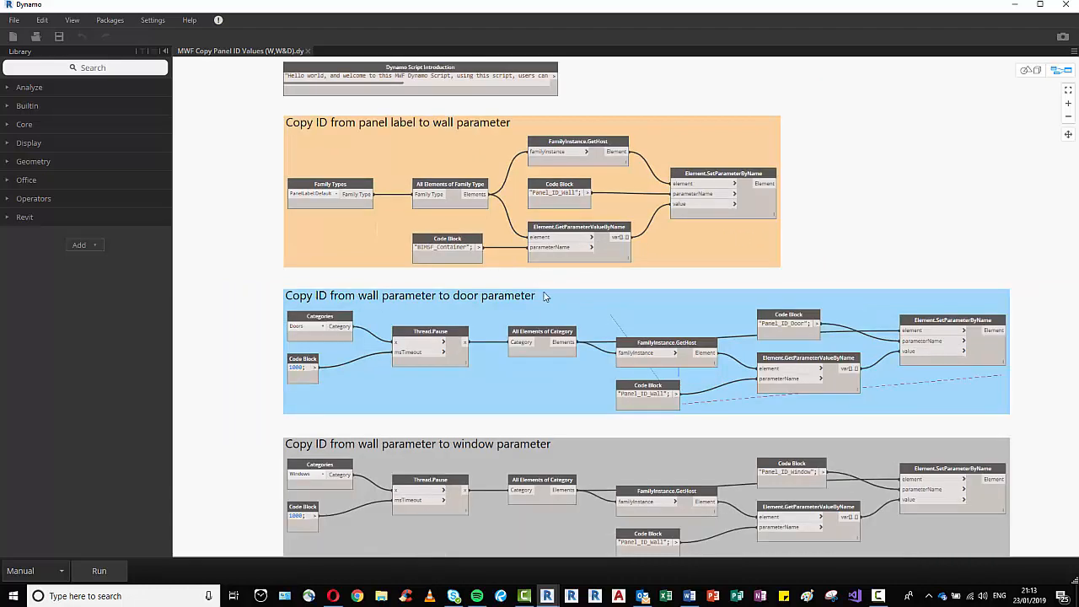
scroll("down", 3)
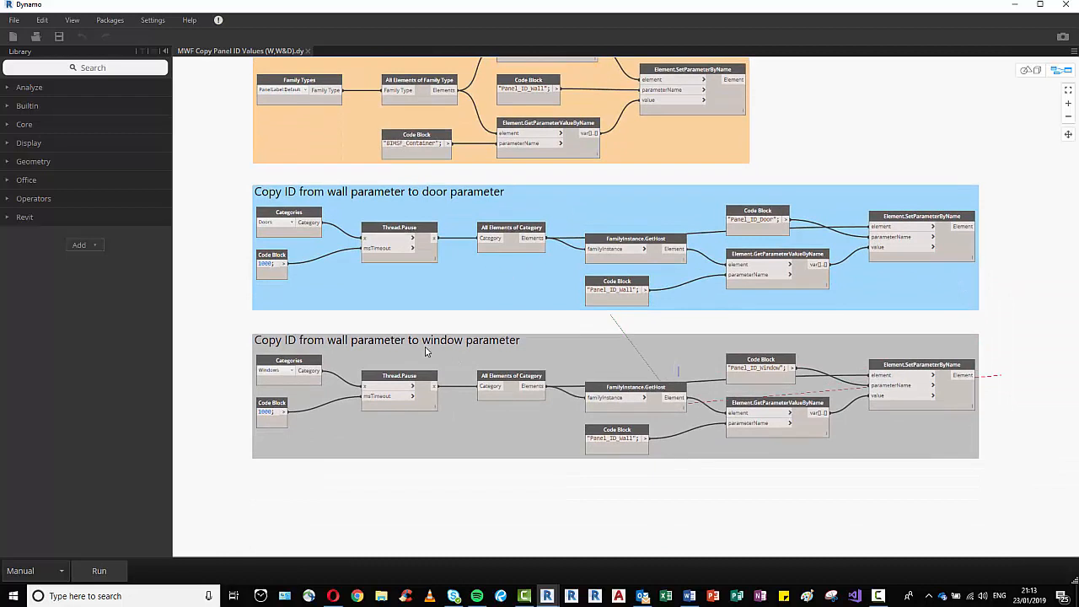
mouse_move(610, 133)
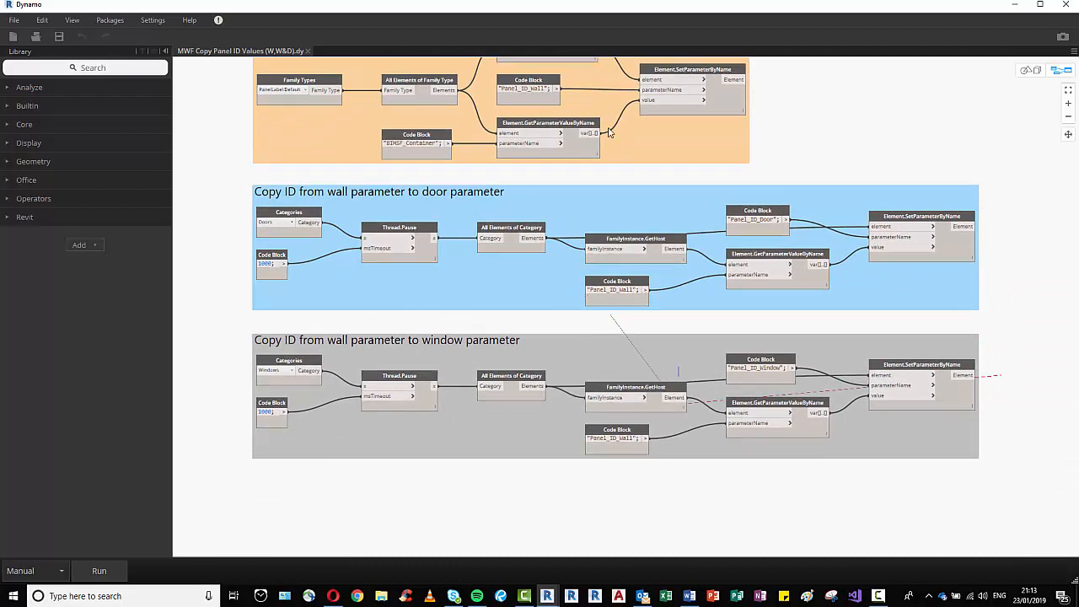
mouse_move(638, 209)
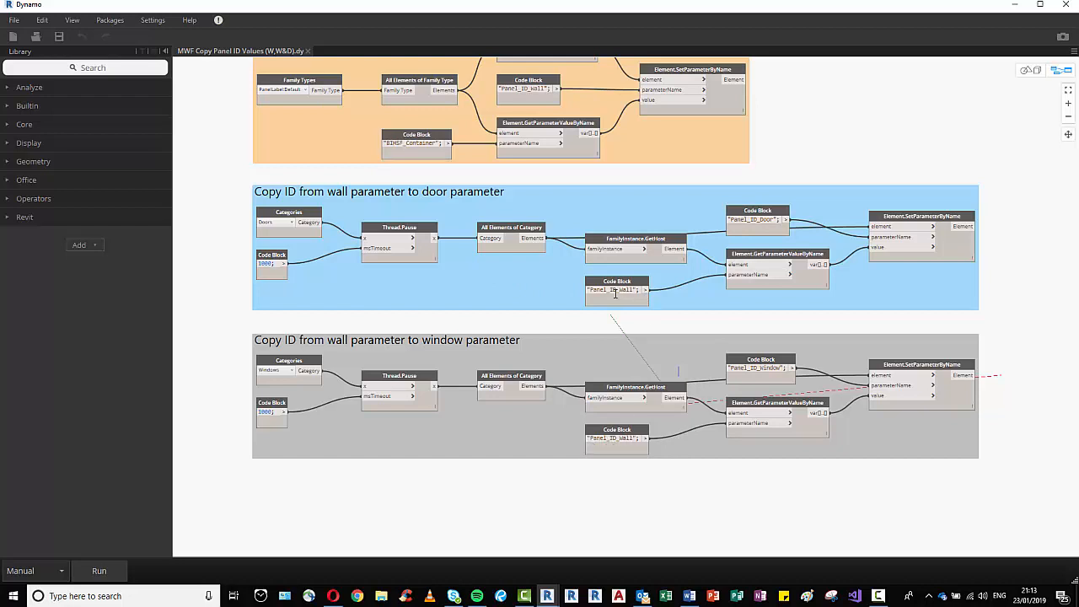
scroll("down", 3)
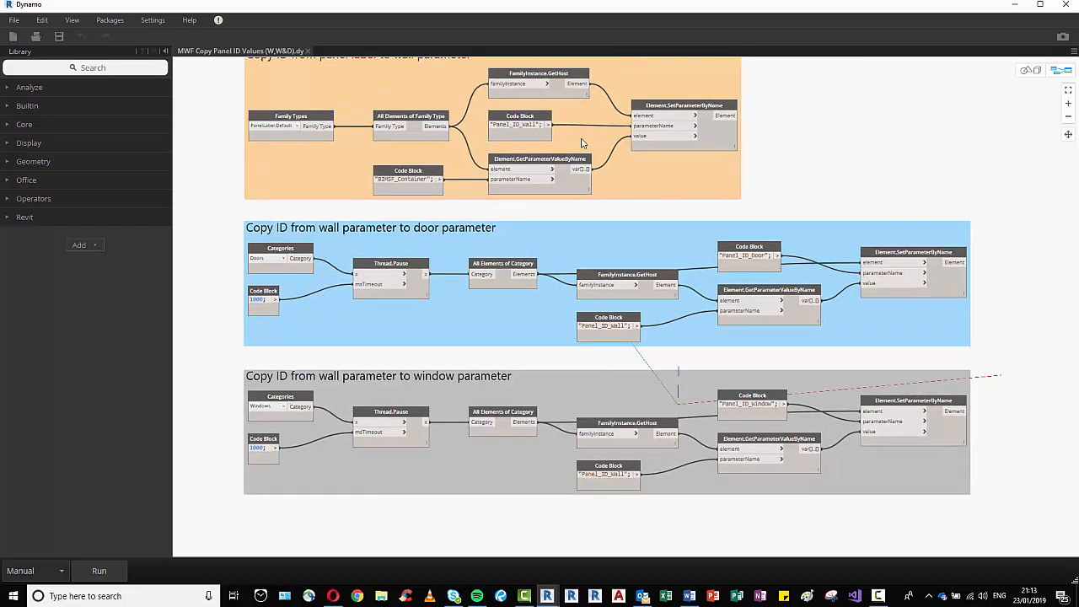
mouse_move(380, 323)
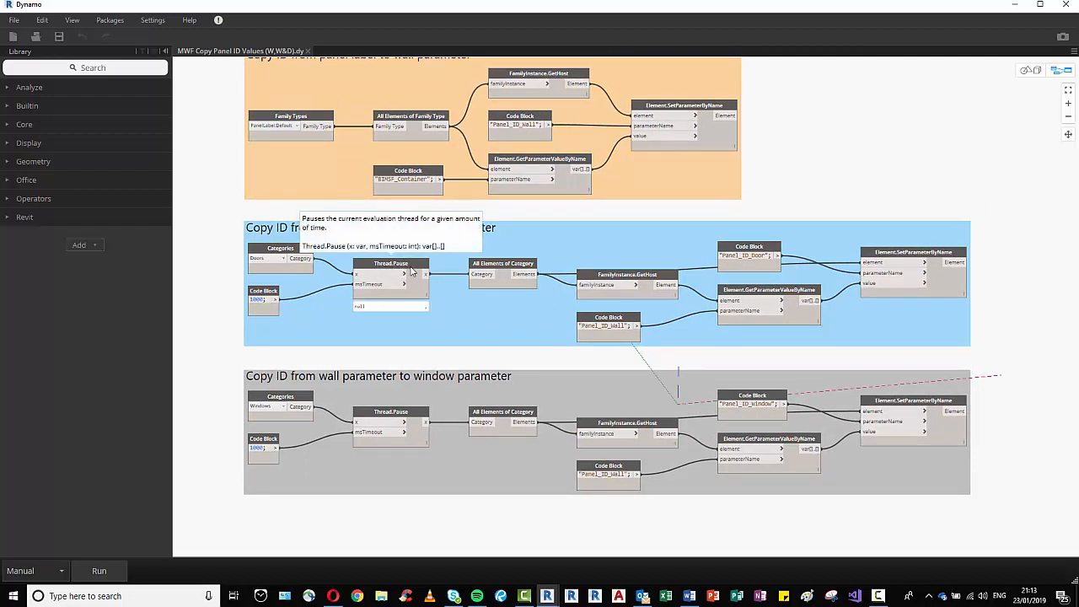
mouse_move(355, 426)
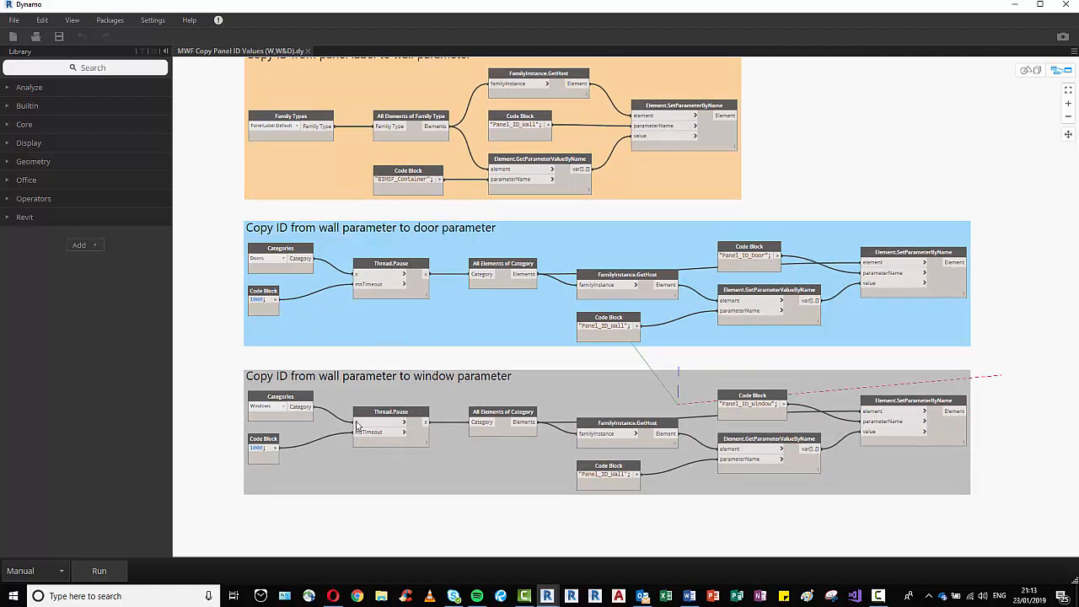
mouse_move(364, 336)
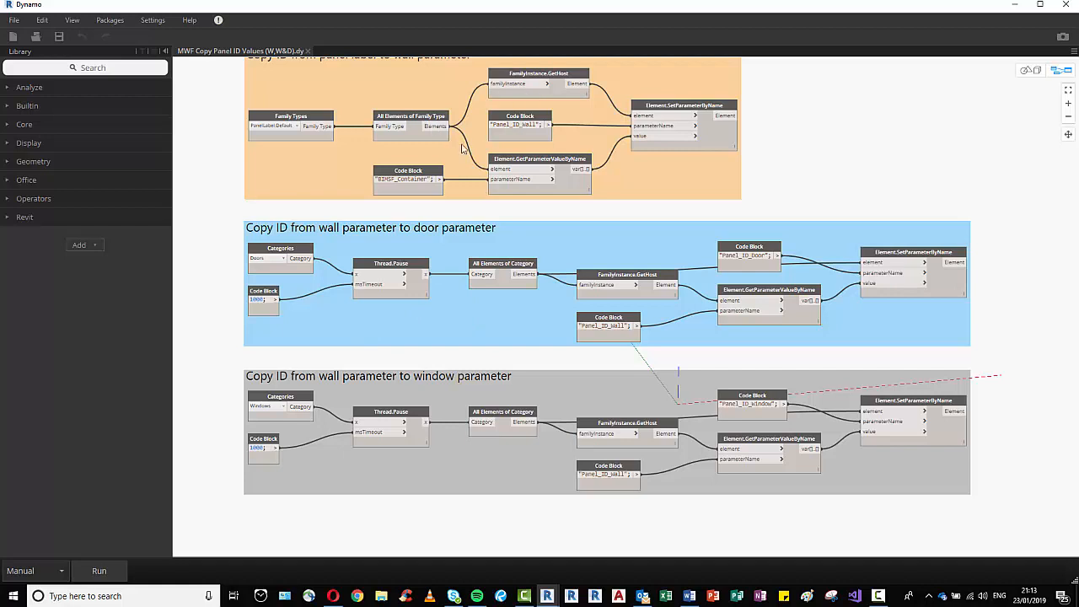
mouse_move(502, 154)
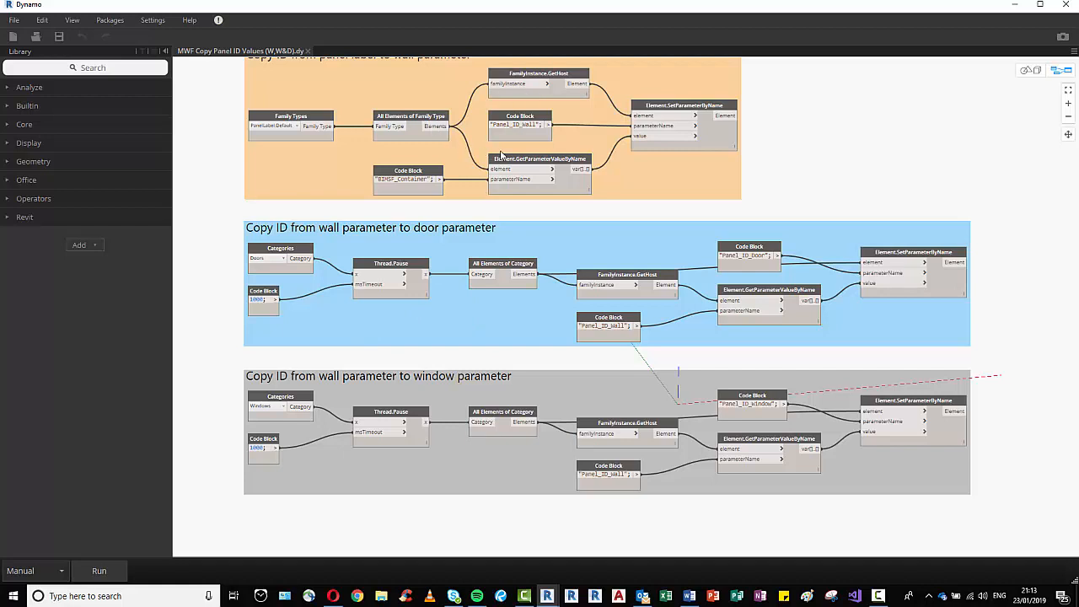
mouse_move(672, 344)
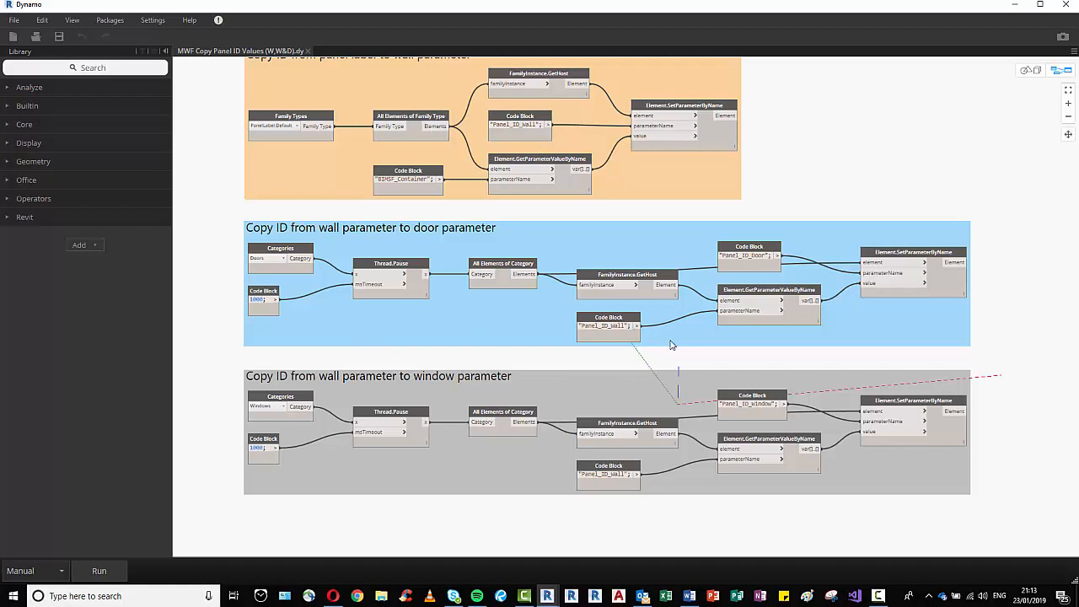
mouse_move(572, 420)
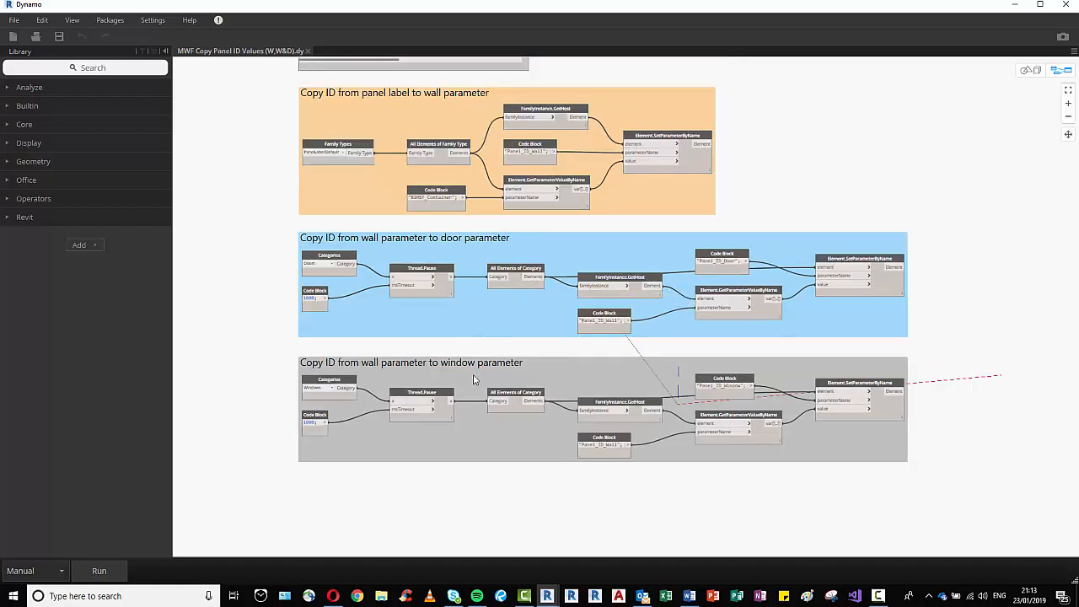
mouse_move(458, 387)
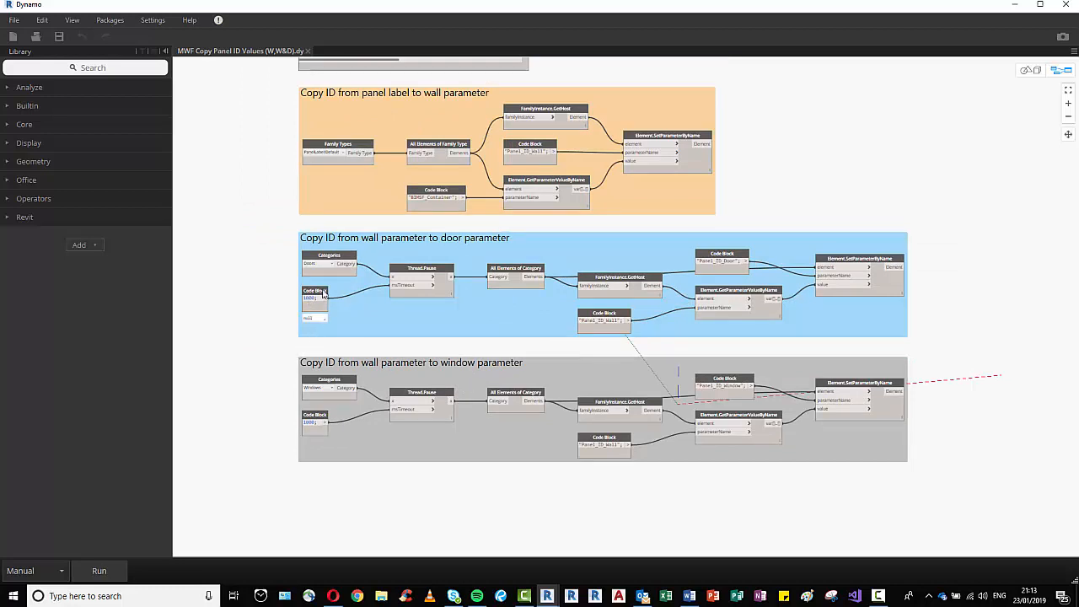
left_click(313, 300)
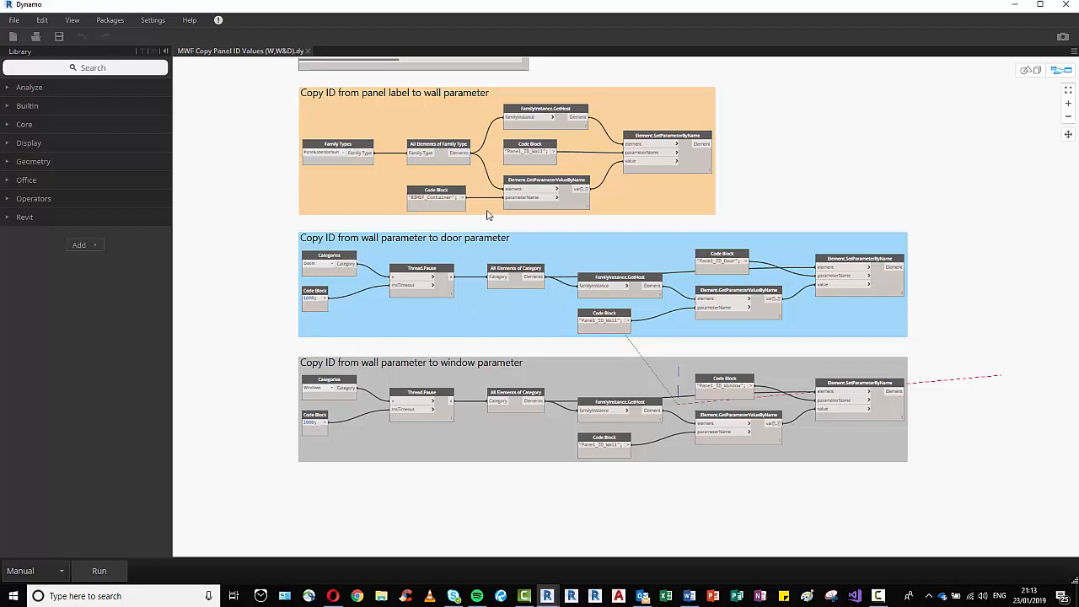
mouse_move(438, 473)
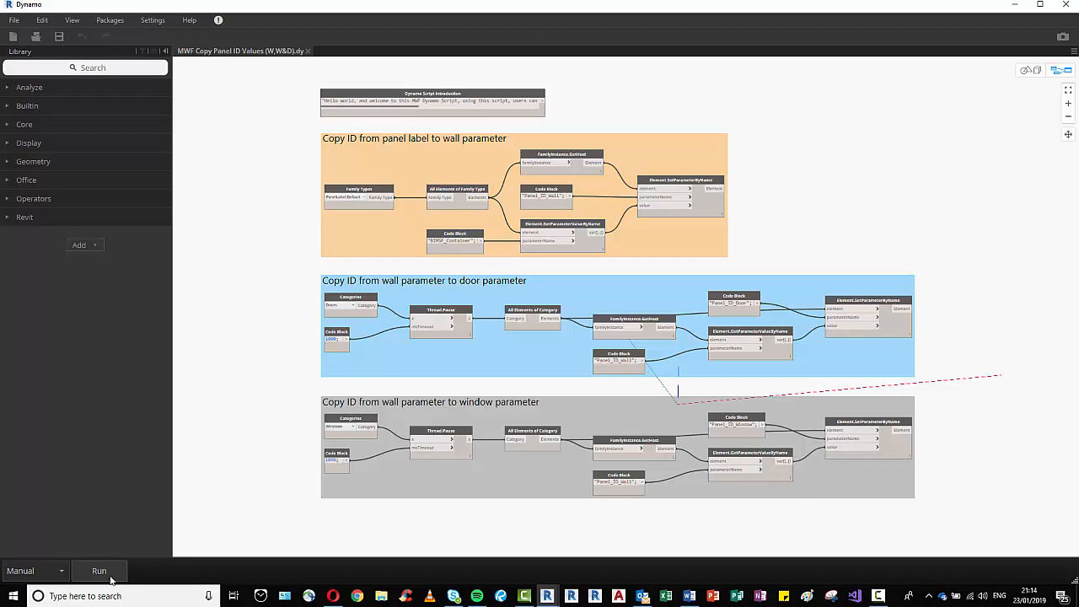
Run the Copy Panel ID graph from Dynamo to write panel IDs back into Revit
left_click(99, 571)
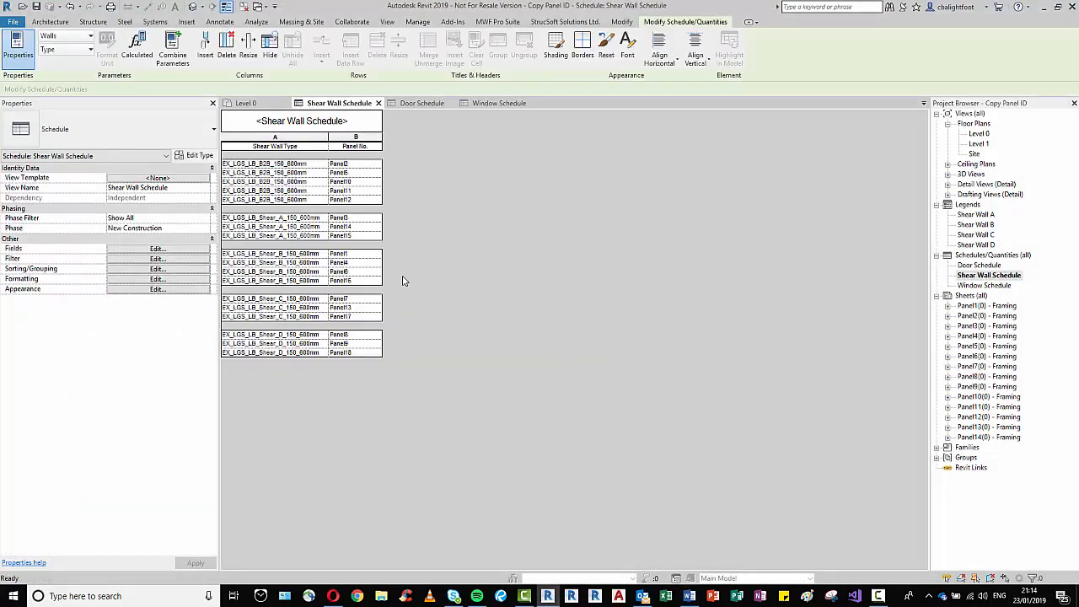
mouse_move(510, 388)
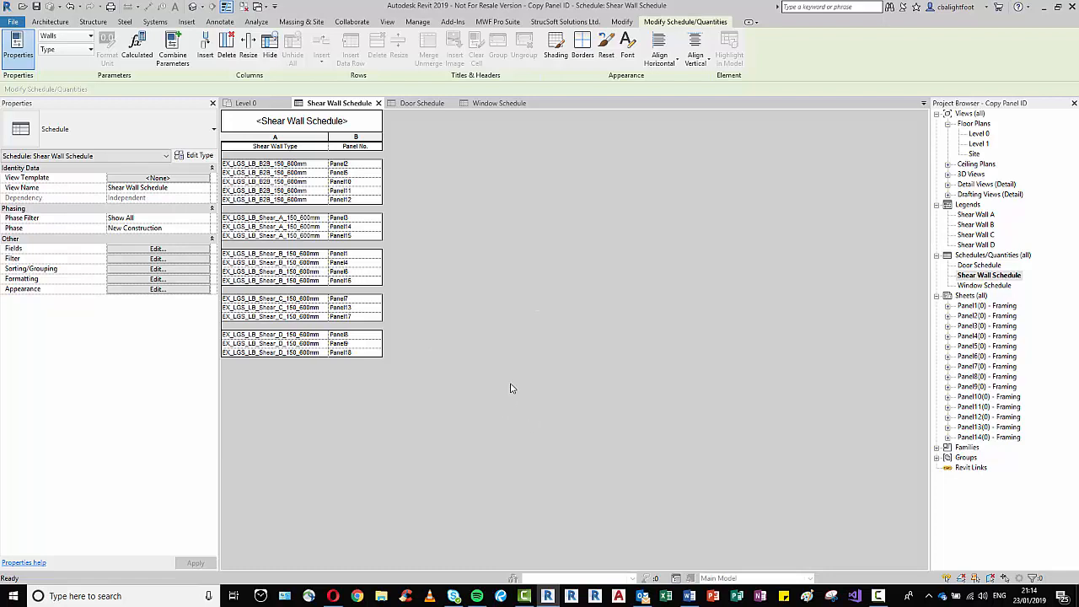
mouse_move(622, 363)
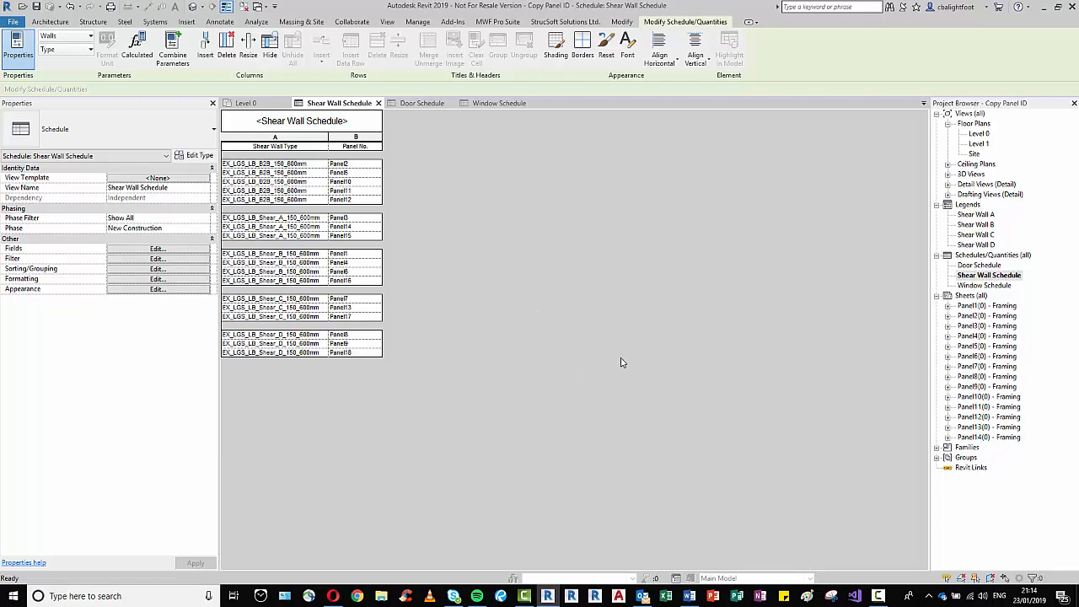
mouse_move(1062, 285)
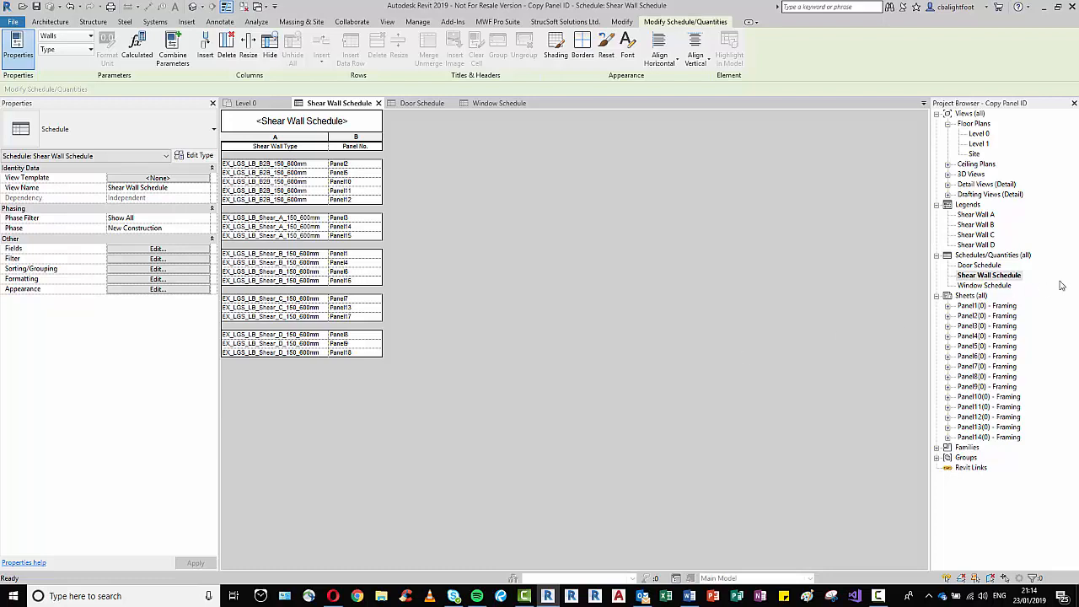